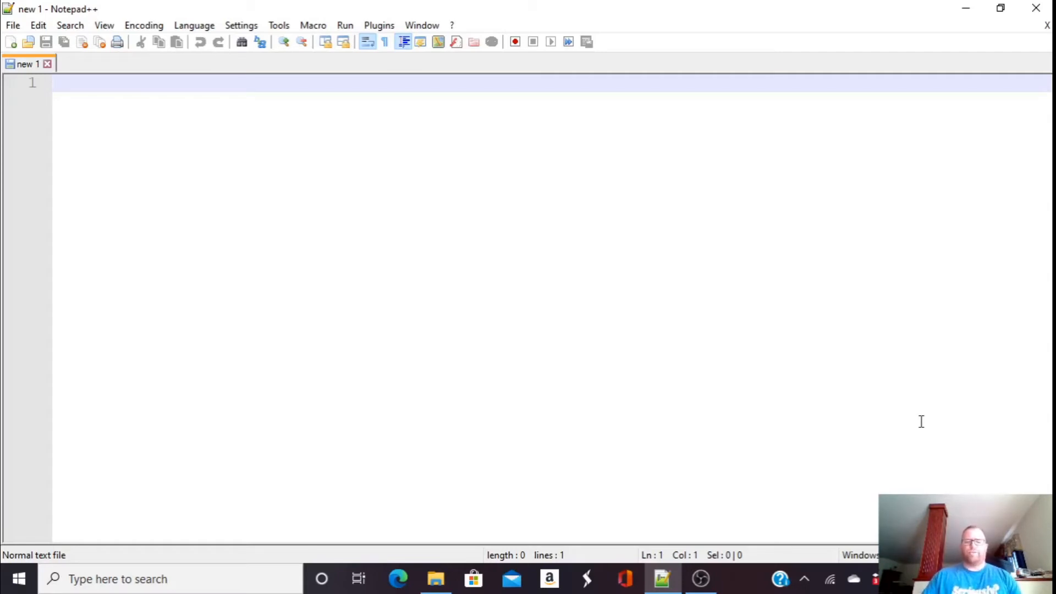
pyautogui.moveTo(428, 222)
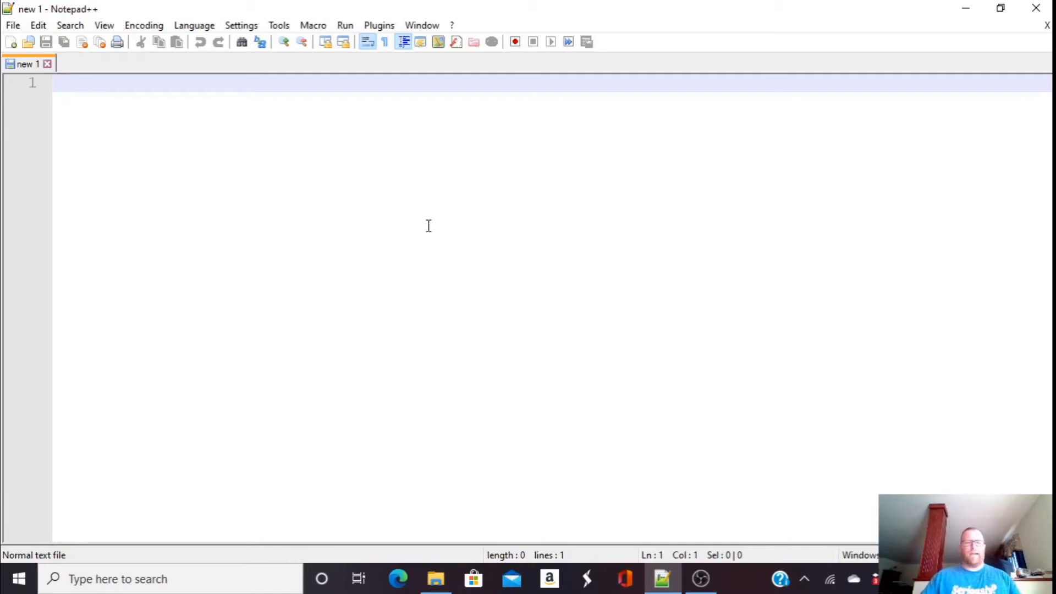
pyautogui.moveTo(399, 578)
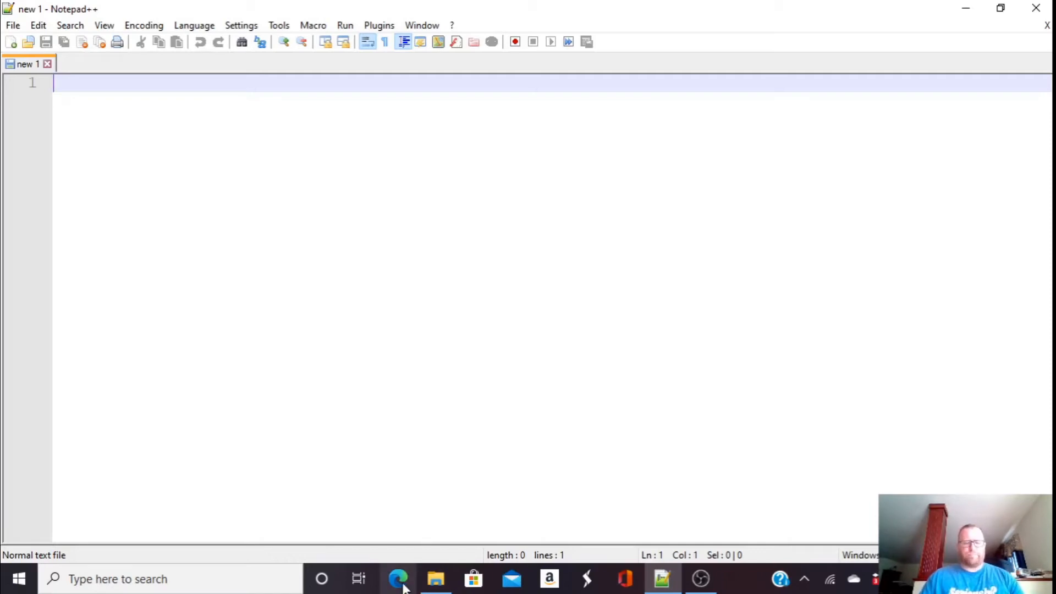
# In Edge, search for notepad++ and visit the official Notepad++ website.
pyautogui.click(399, 578)
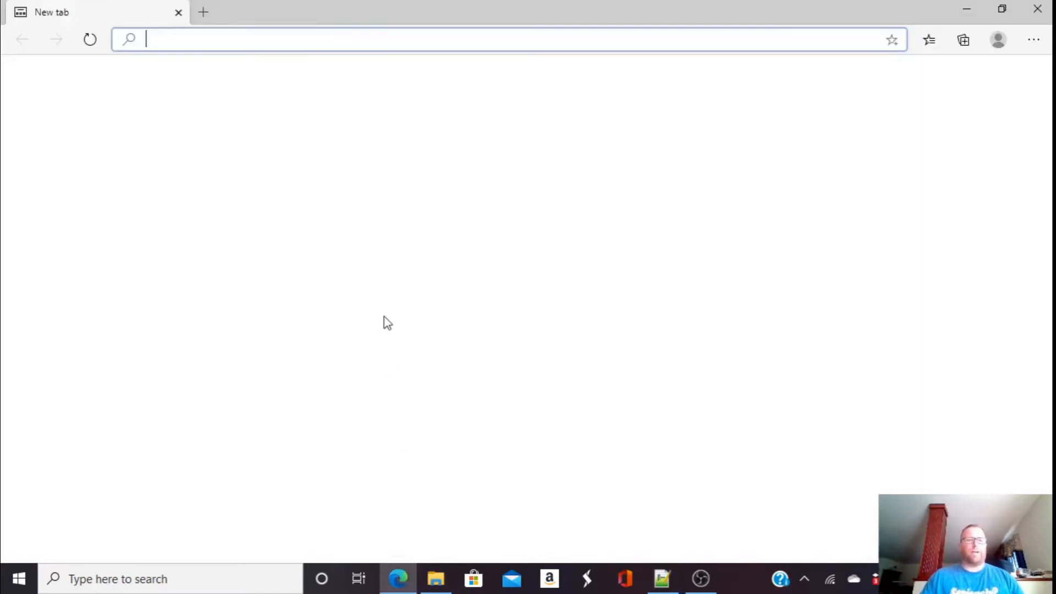
pyautogui.write('no')
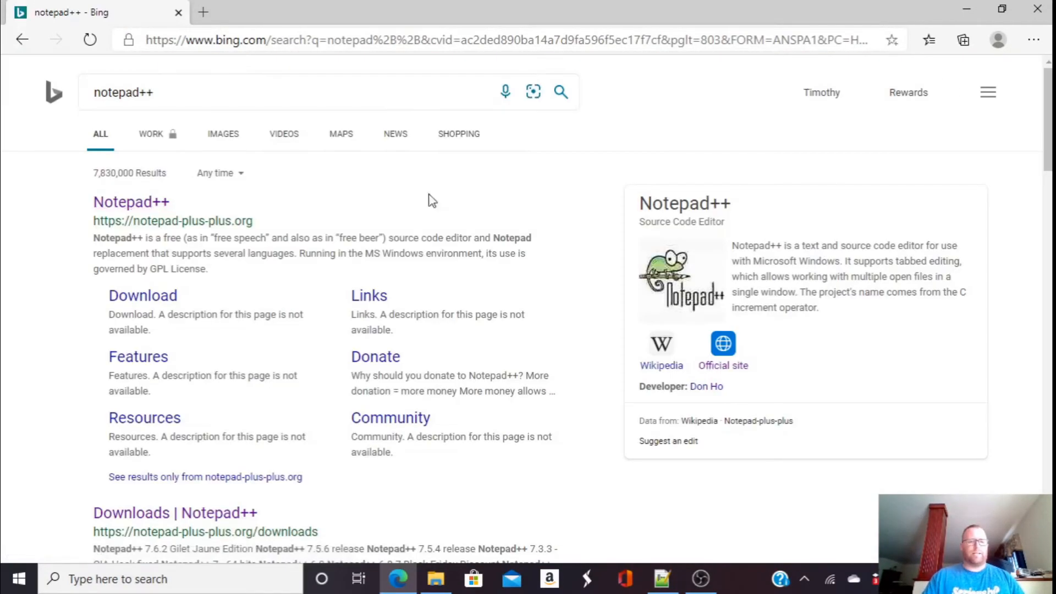
pyautogui.click(131, 202)
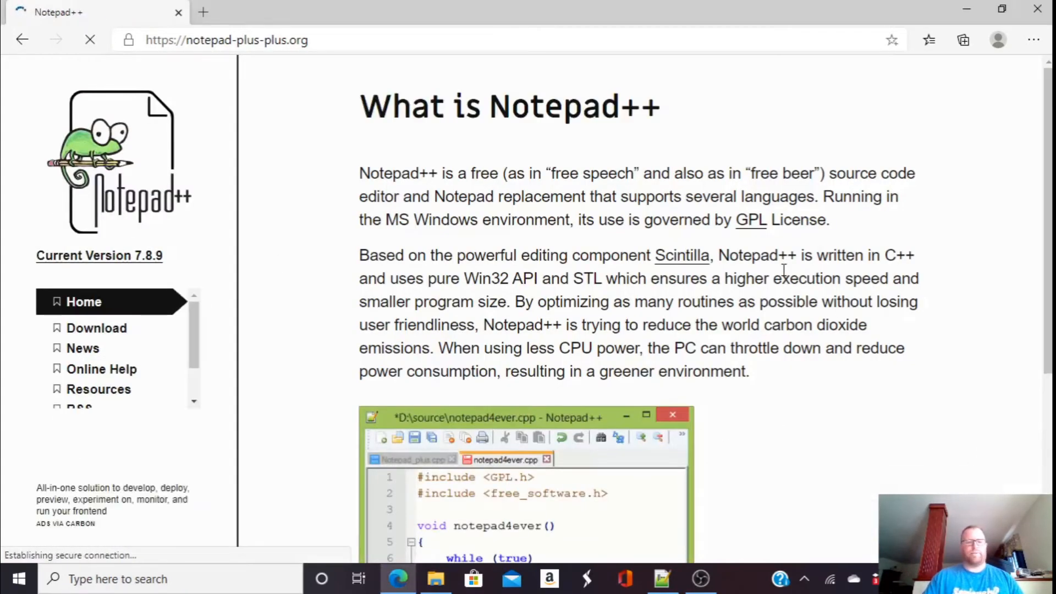
pyautogui.scroll(-3)
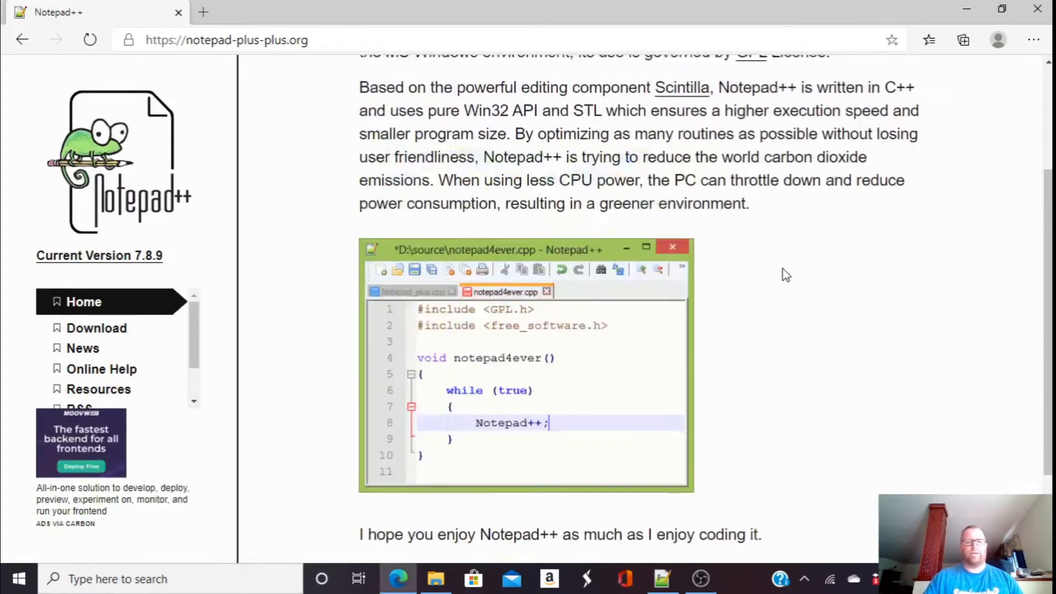
# In a new tab, search for free Mac text editors, TextWrangler and the Caret editor.
pyautogui.click(203, 12)
pyautogui.write('free mac text edi')
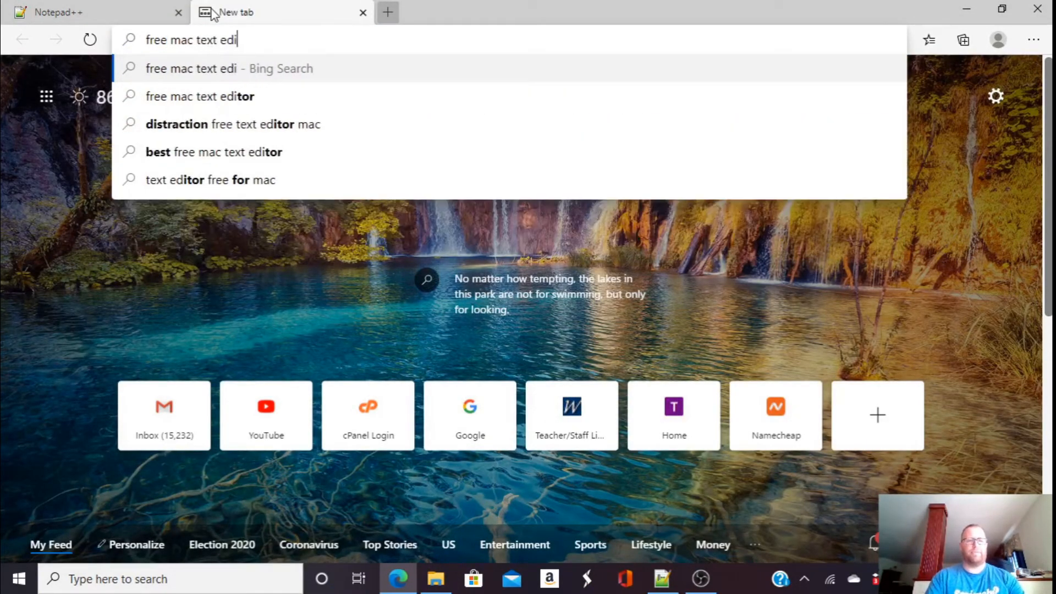
pyautogui.click(199, 96)
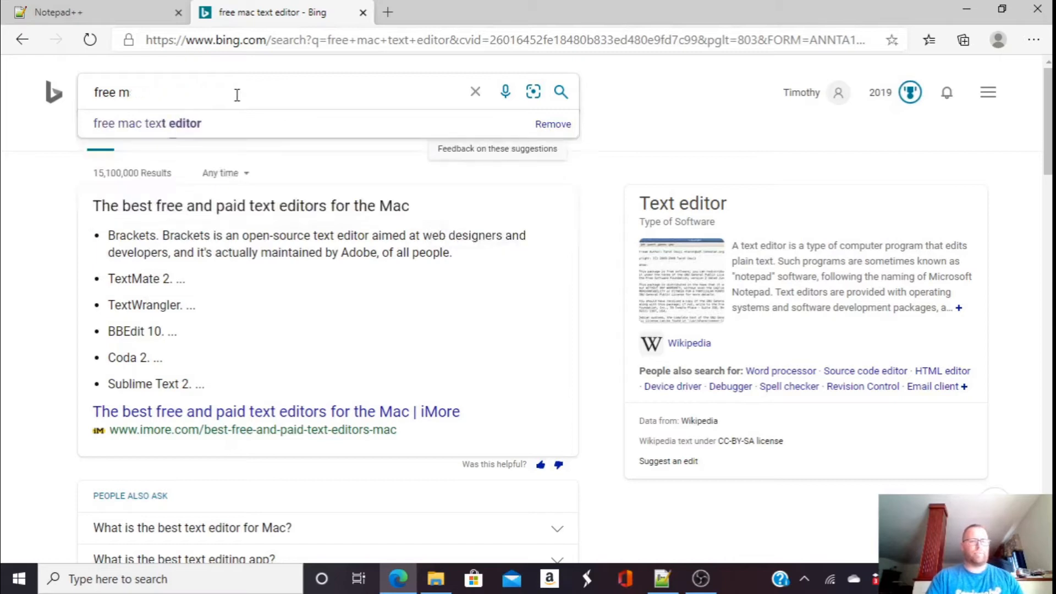
pyautogui.write('textwrangler')
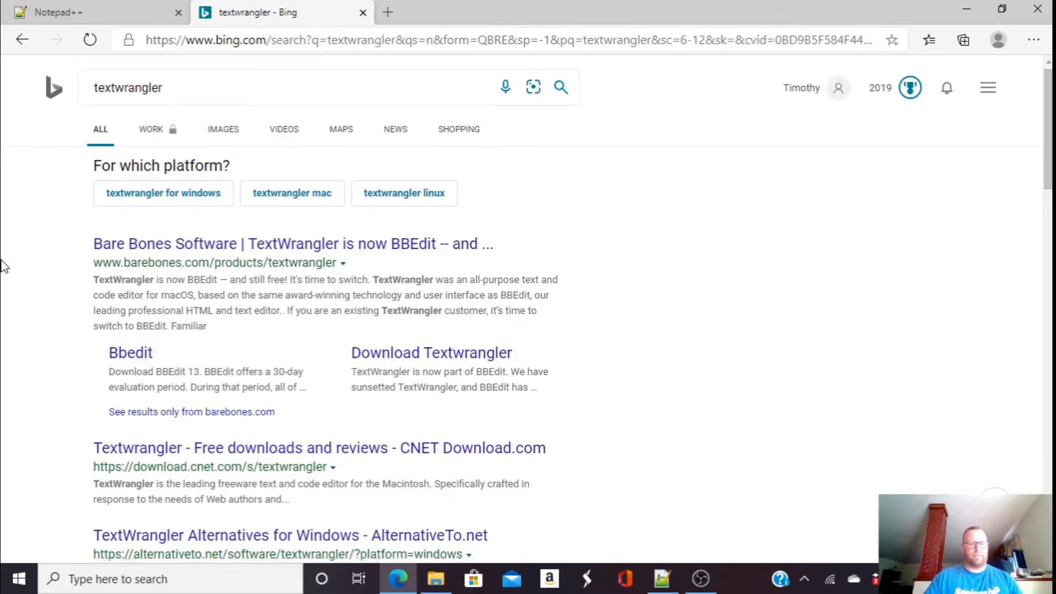
pyautogui.scroll(-3)
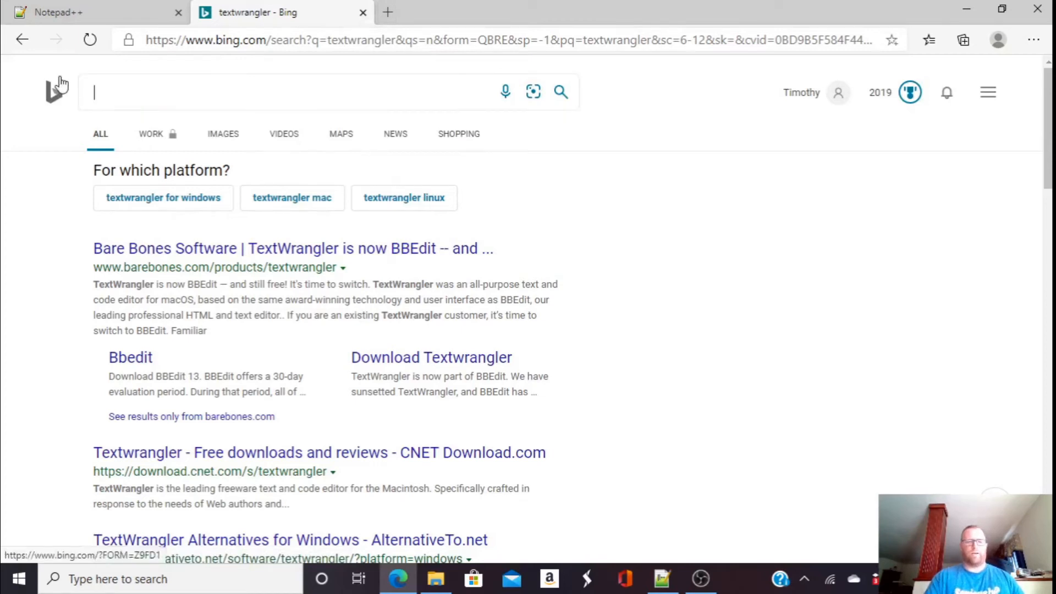
pyautogui.write('caret text')
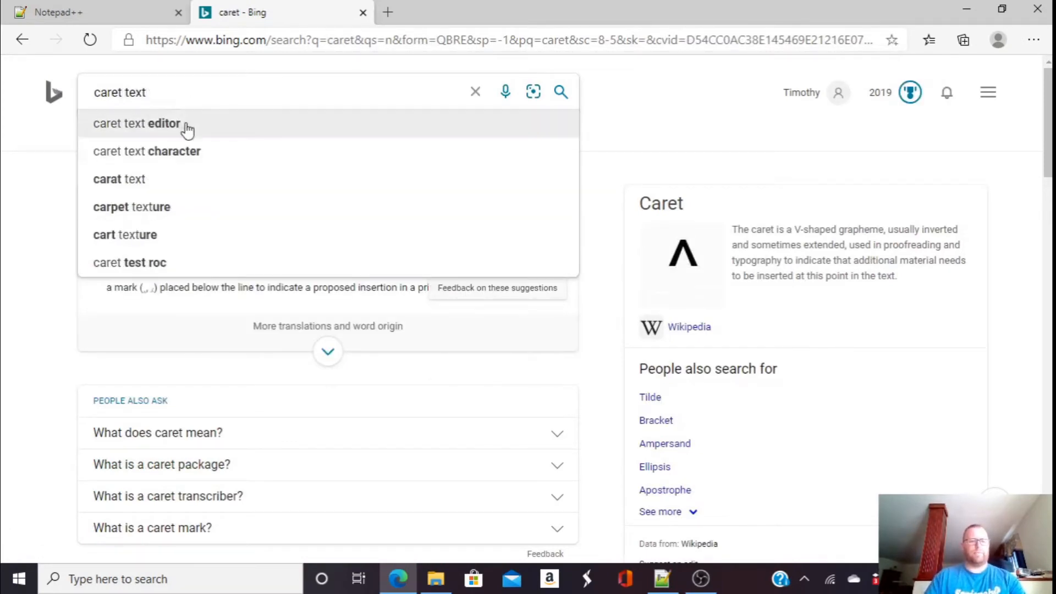
pyautogui.click(137, 123)
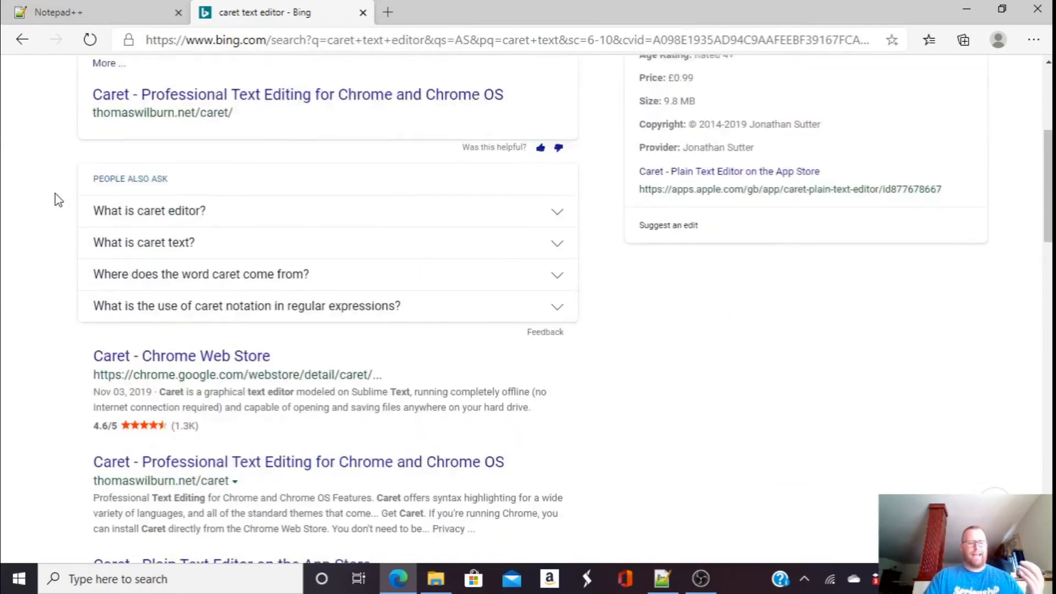
pyautogui.scroll(-3)
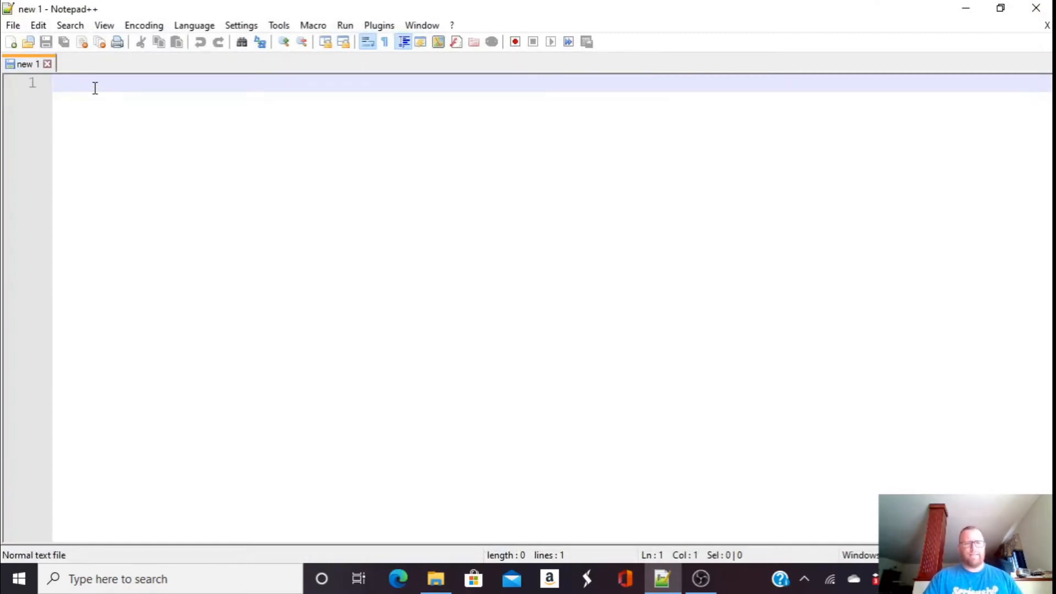
# Choose File > Save As for the blank Notepad++ document.
pyautogui.click(12, 24)
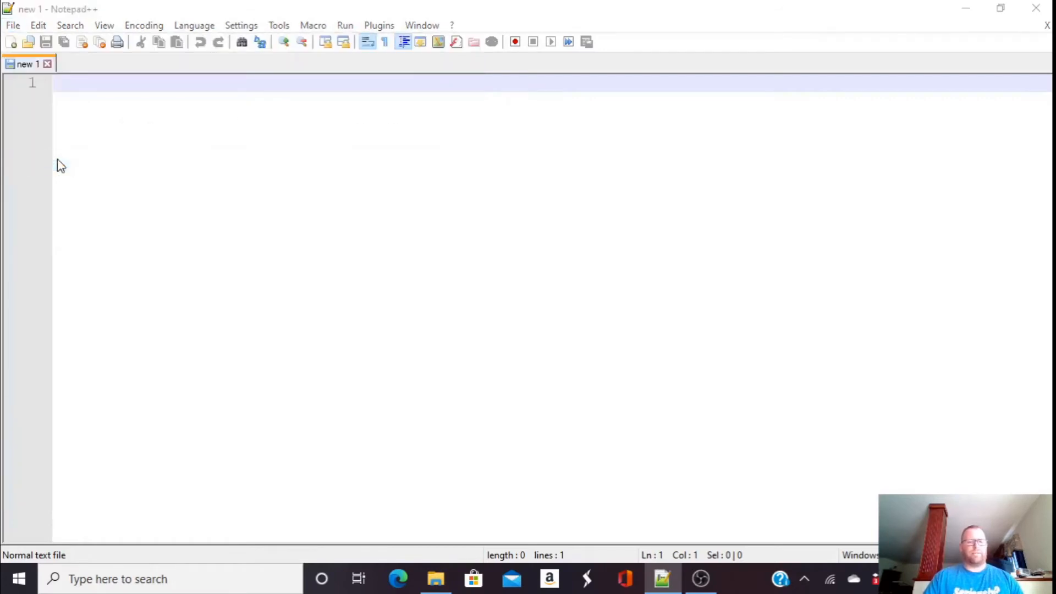
pyautogui.click(45, 42)
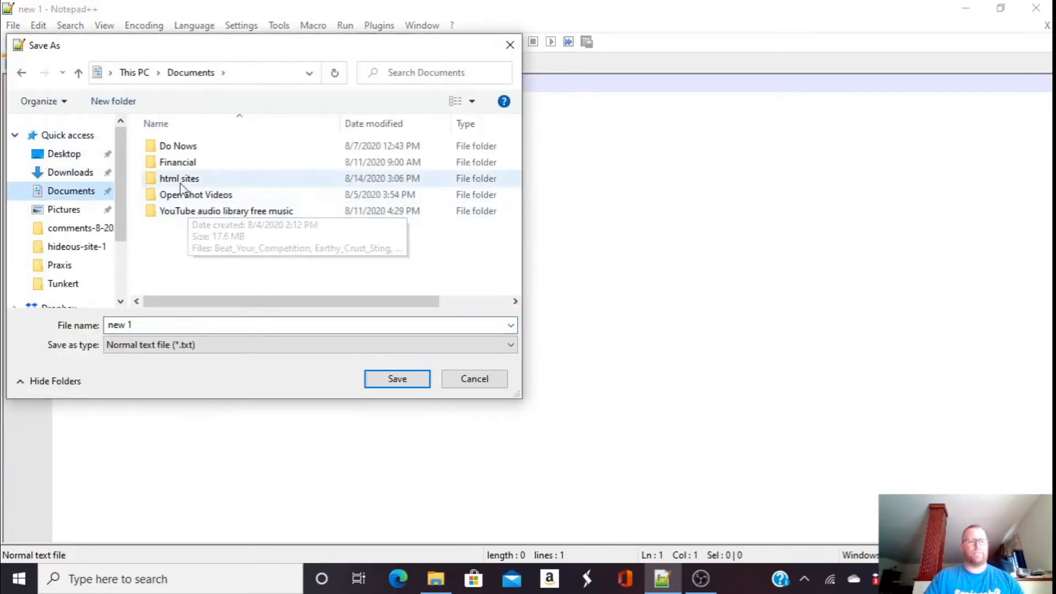
# Save the document as index.html in Documents\html sites\basic.
pyautogui.doubleClick(179, 178)
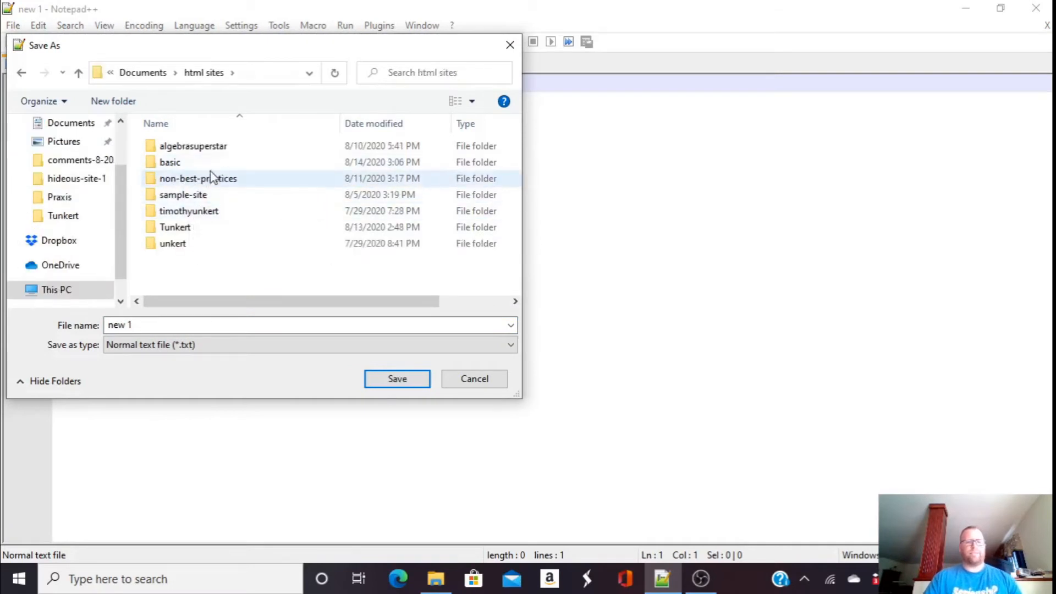
pyautogui.doubleClick(169, 162)
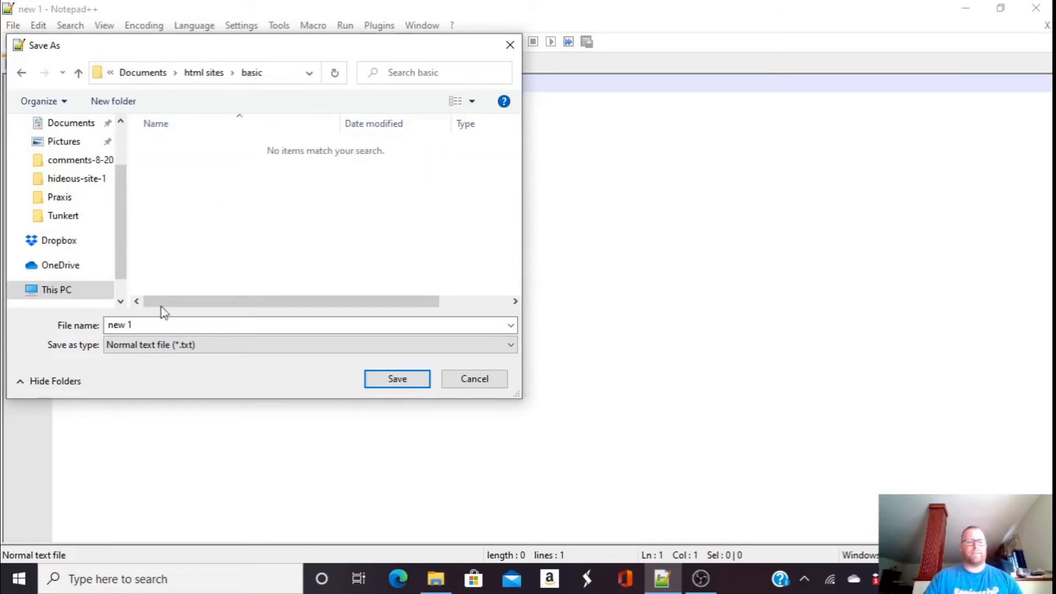
pyautogui.write('index.ht')
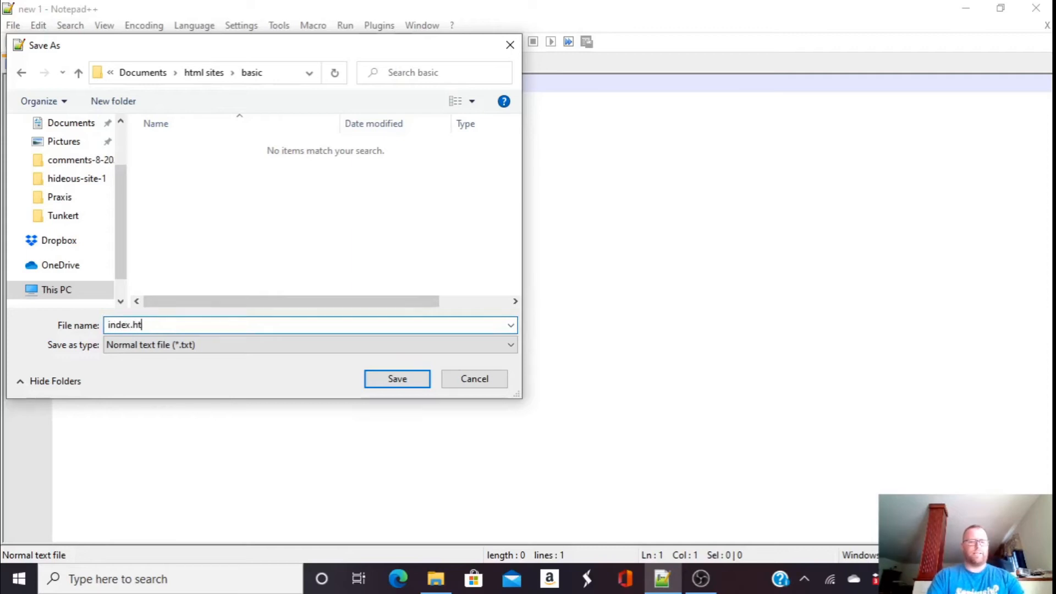
pyautogui.click(396, 378)
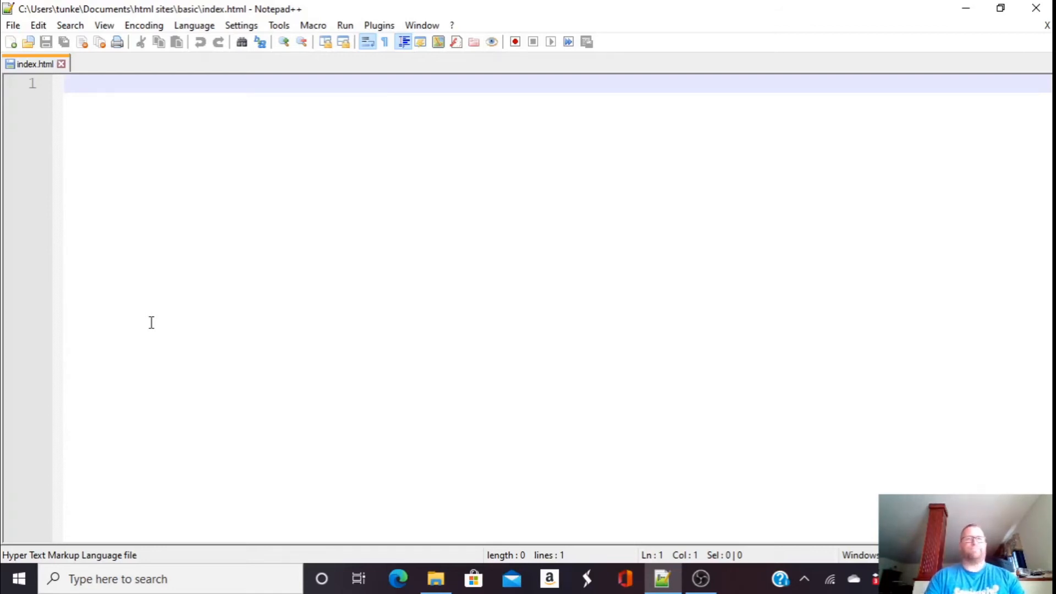
# Type the <!DOCTYPE html> declaration and the <html></html> tag pair.
pyautogui.write('<')
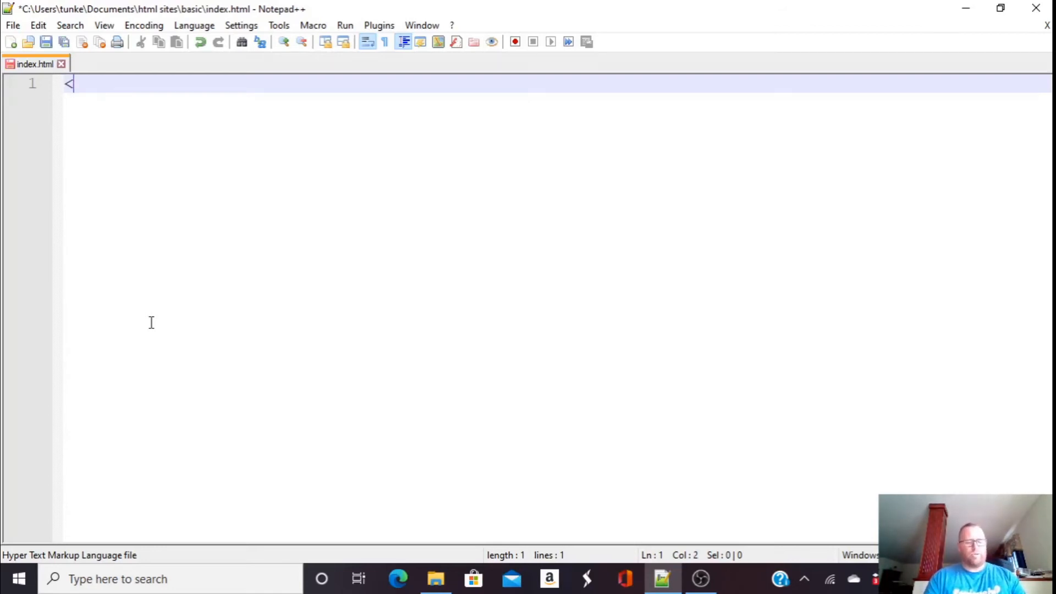
pyautogui.press('Backspace')
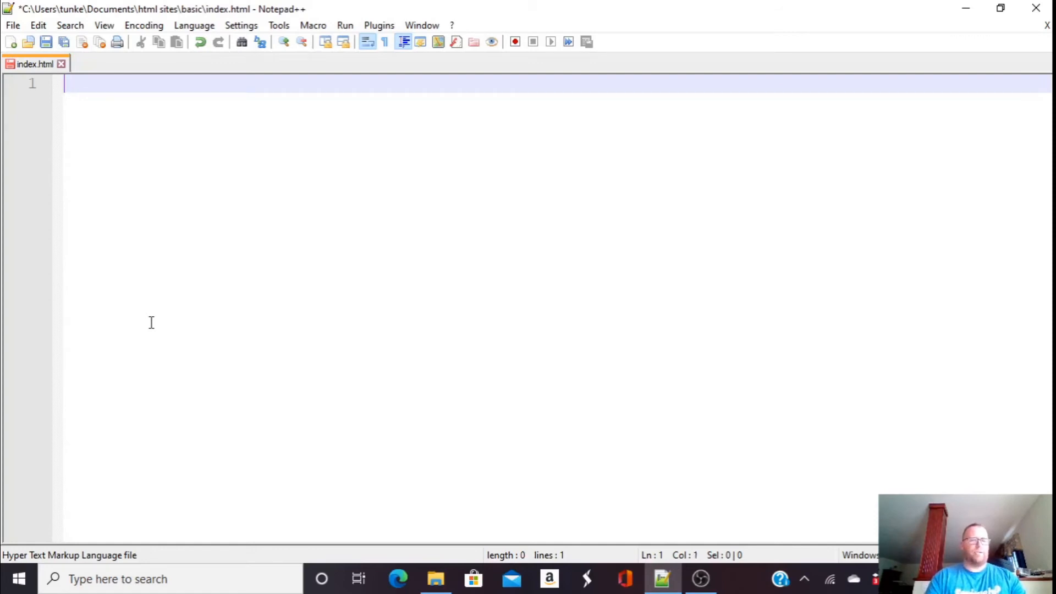
pyautogui.write('<')
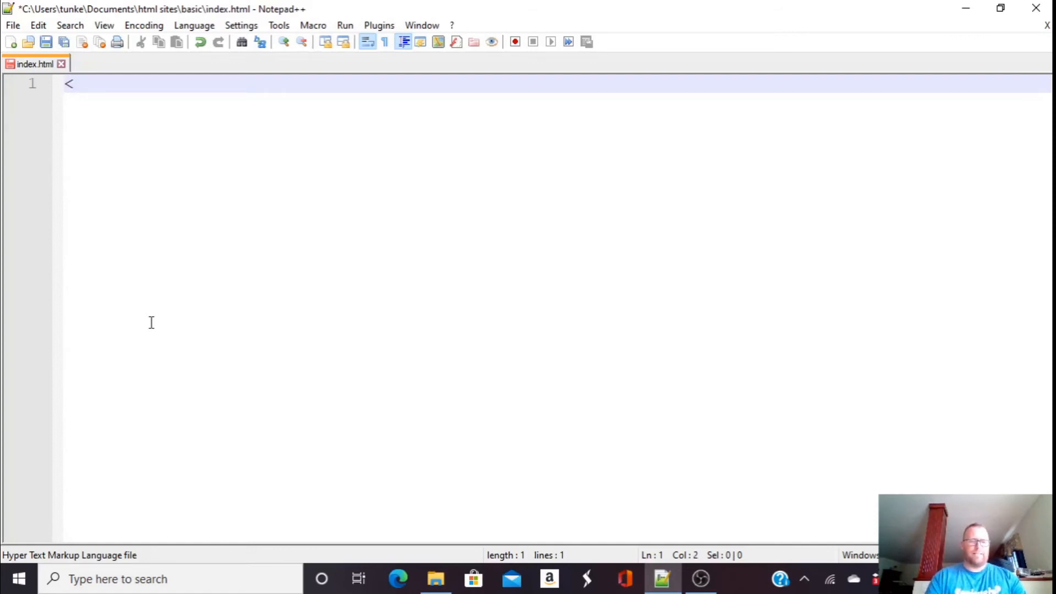
pyautogui.write('!')
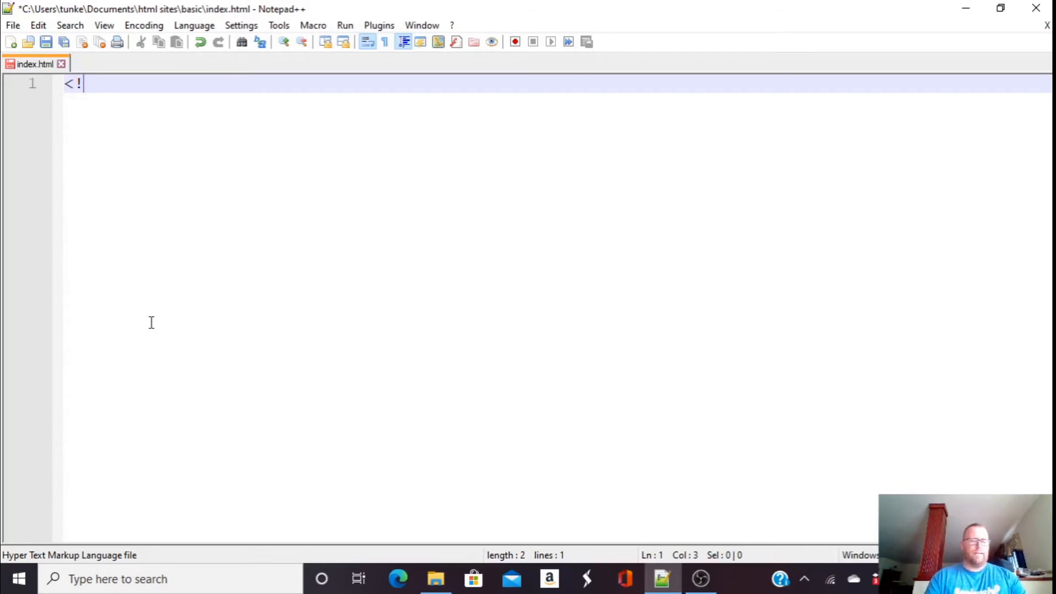
pyautogui.write('DOCT')
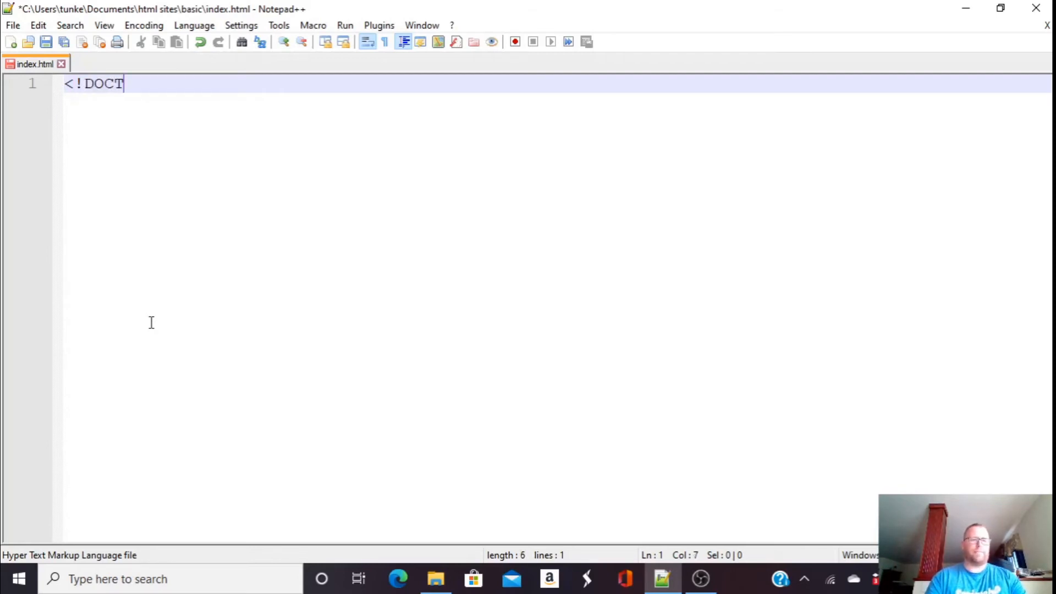
pyautogui.write('YPE')
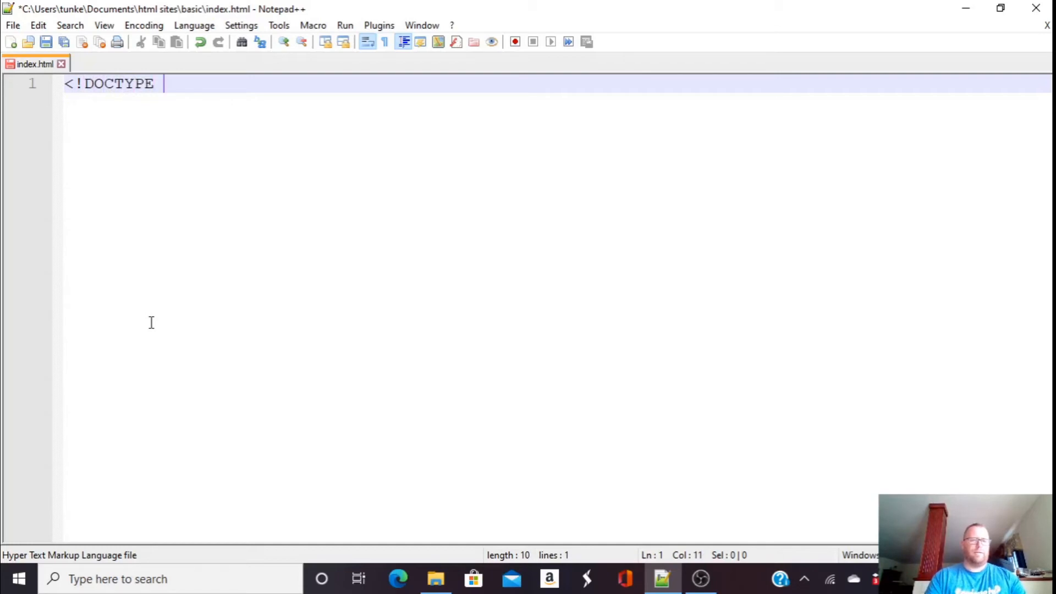
pyautogui.write('html>')
pyautogui.write('<')
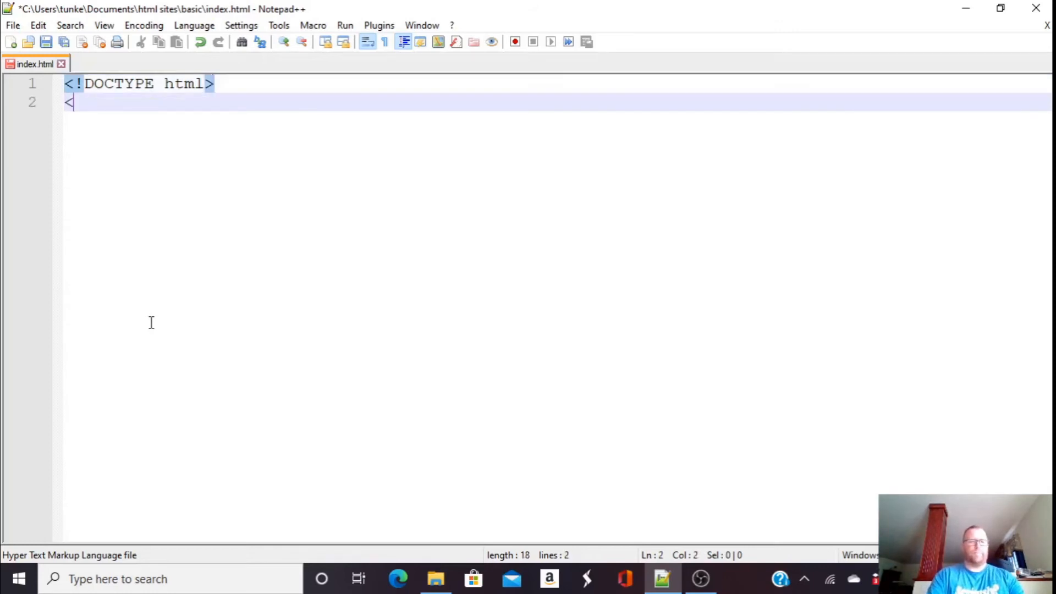
pyautogui.write('html></html>')
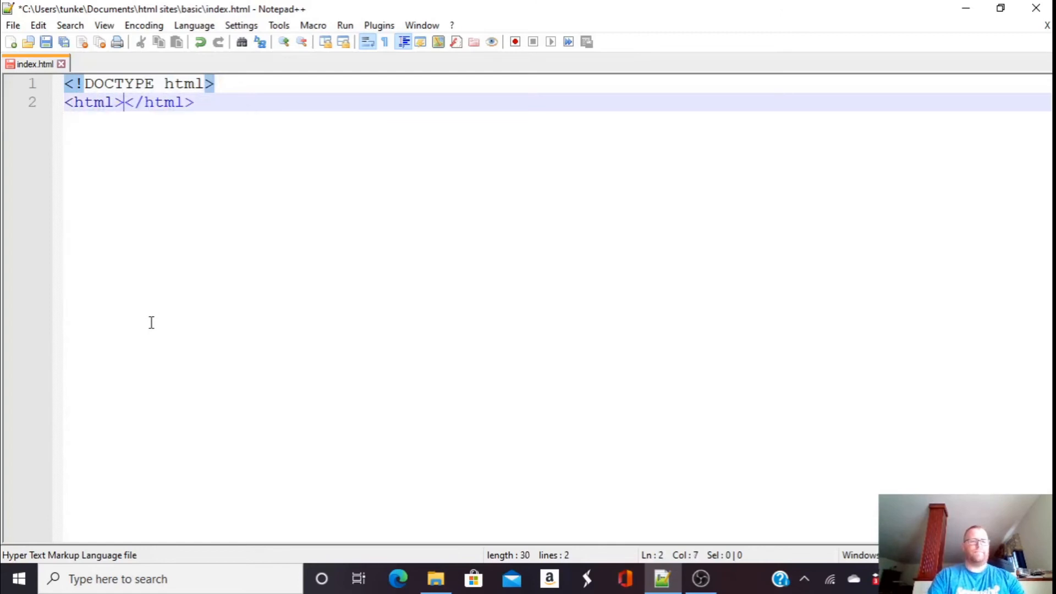
pyautogui.moveTo(130, 220)
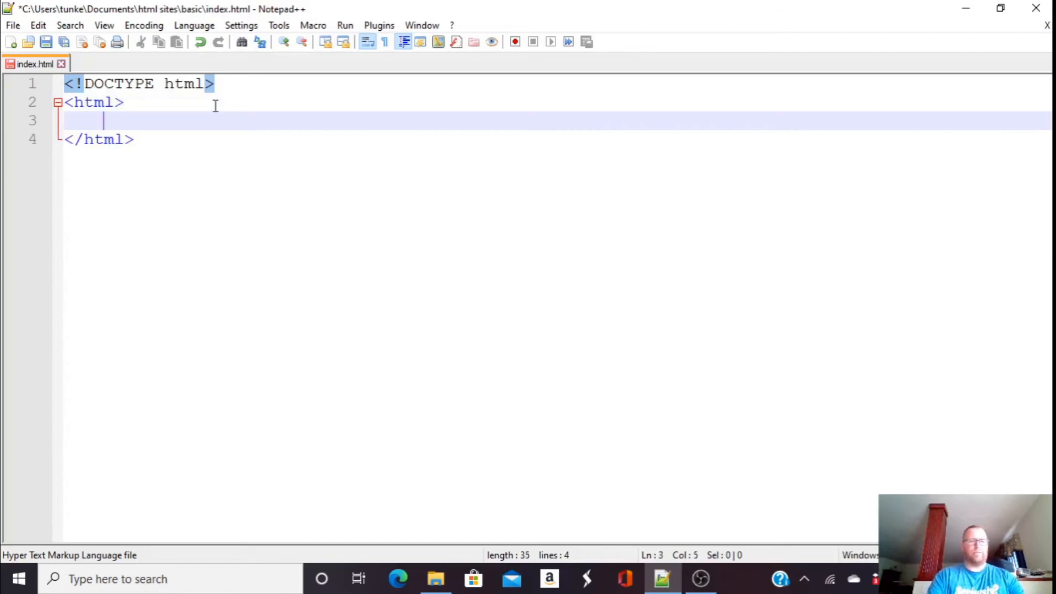
# Add <head></head> and <body></body>, with <meta charset="utf-8"> inside head.
pyautogui.write('<head>')
pyautogui.write('</head>')
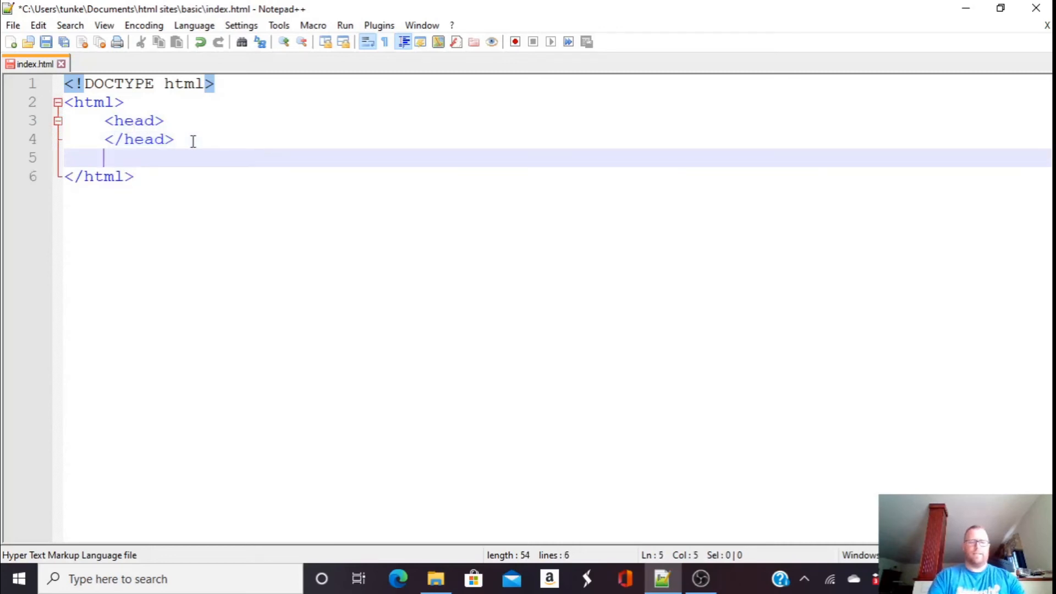
pyautogui.write('<body></body>')
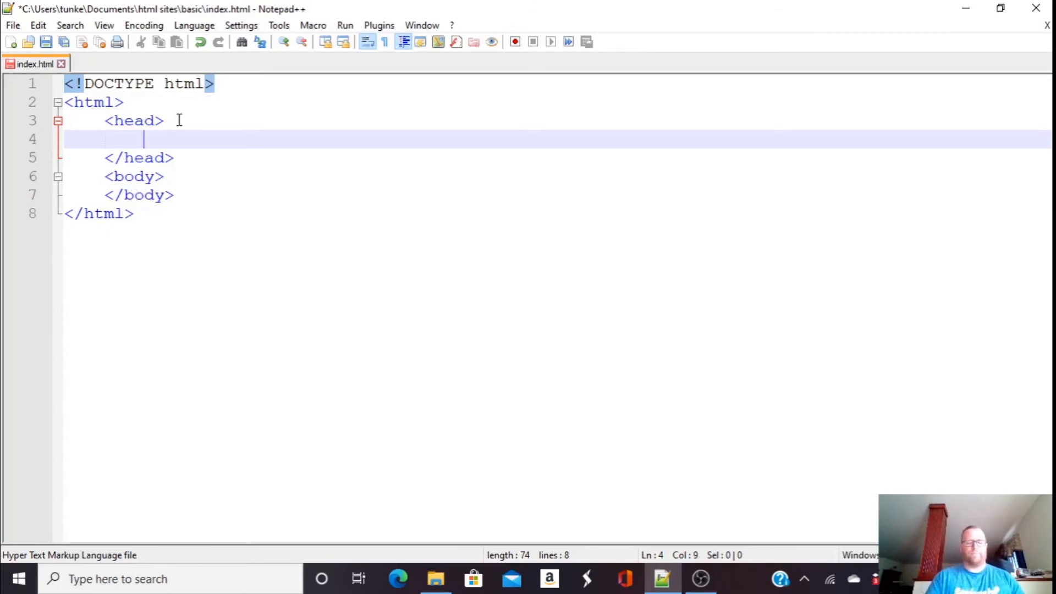
pyautogui.write('<m')
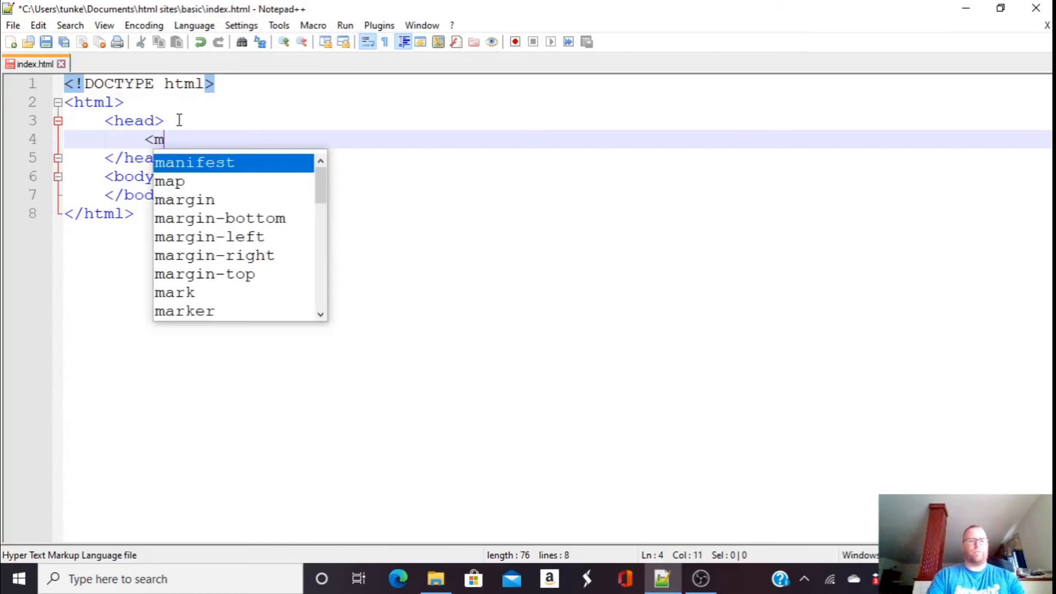
pyautogui.write('eta')
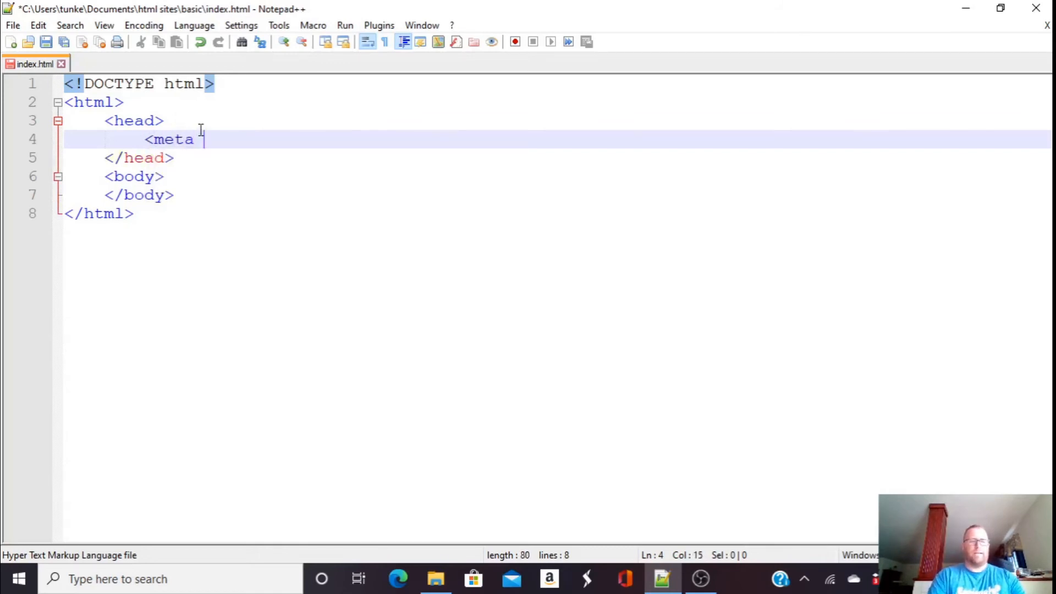
pyautogui.write('charset')
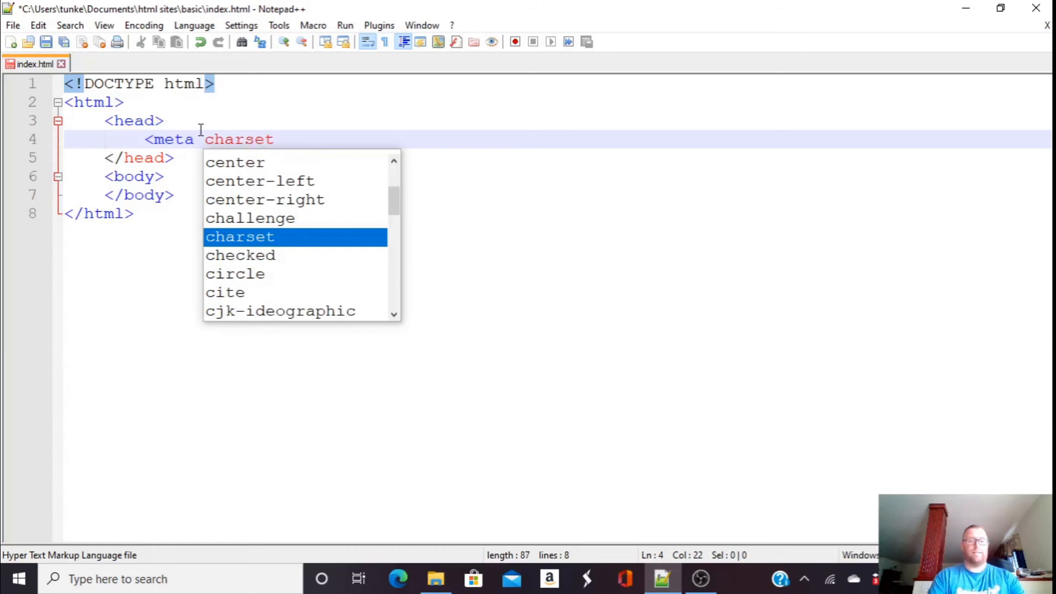
pyautogui.write('="ut')
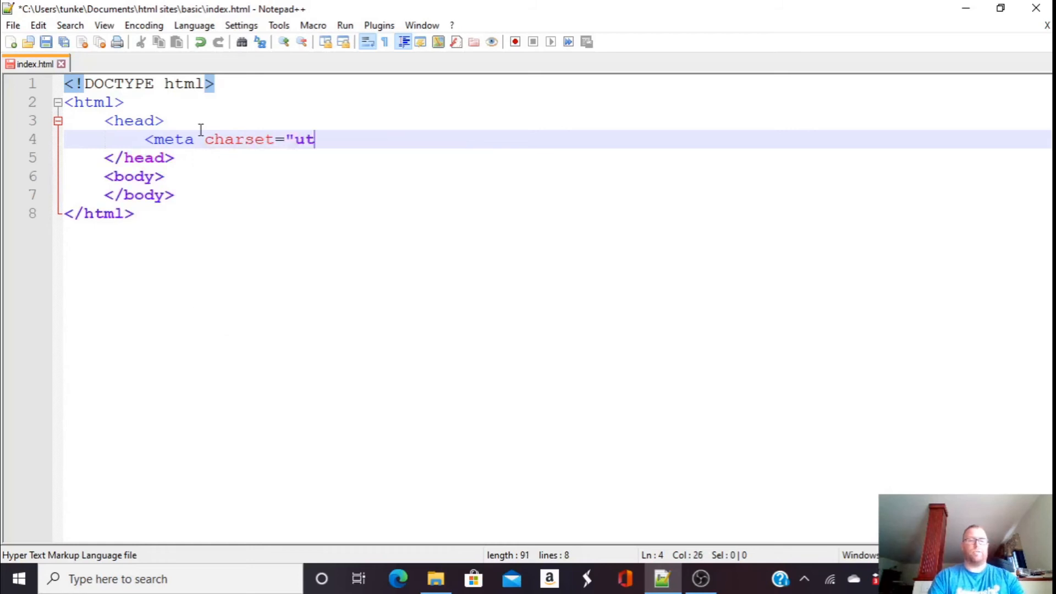
pyautogui.write('f-8"')
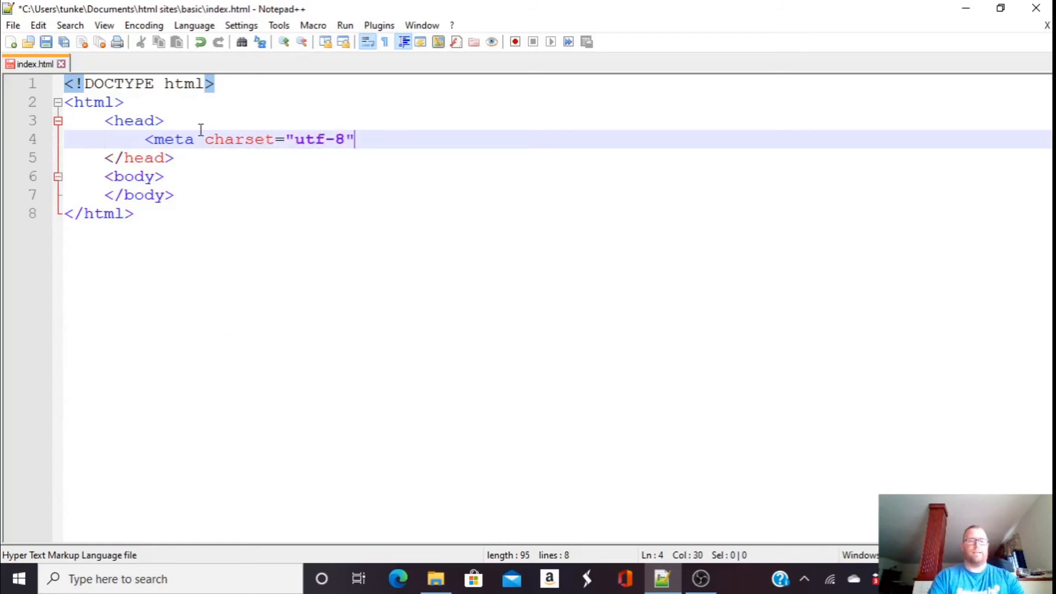
pyautogui.write('>')
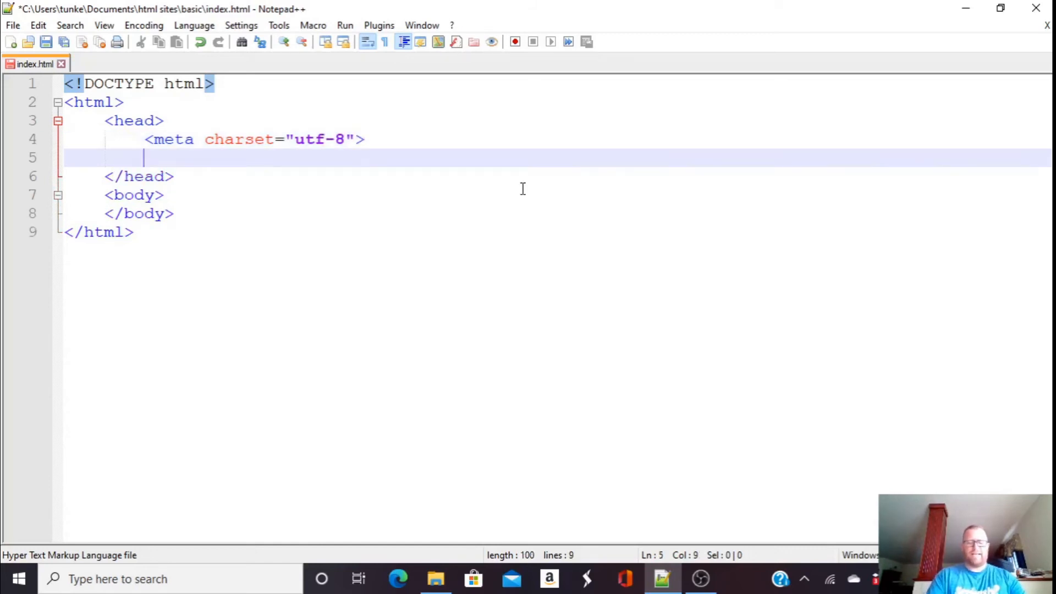
pyautogui.write('<>')
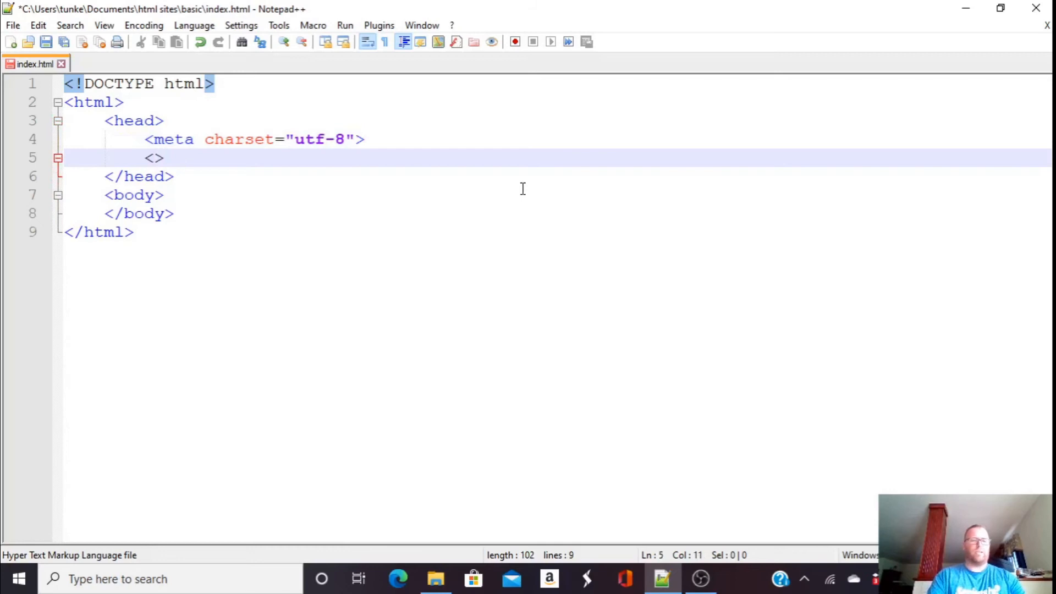
pyautogui.write('</')
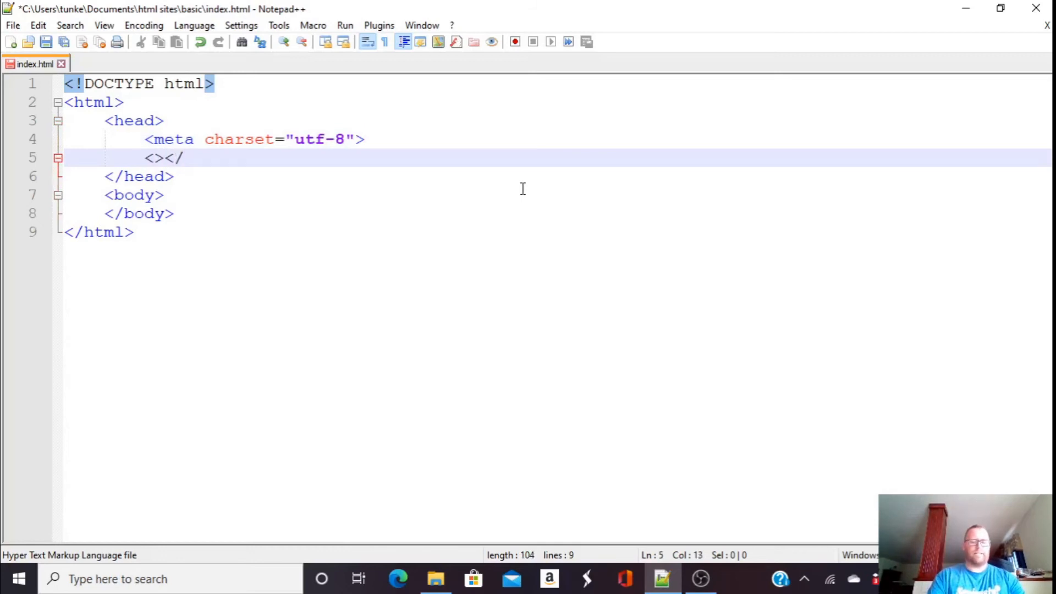
# Delete the stray <></> tags below the charset meta line.
pyautogui.write('>')
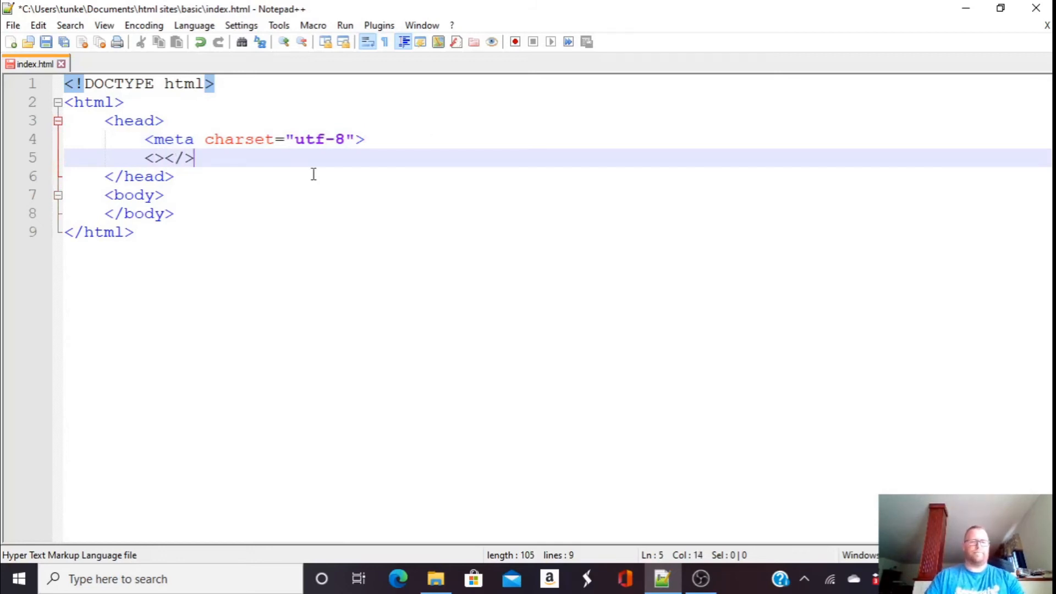
pyautogui.moveTo(190, 158)
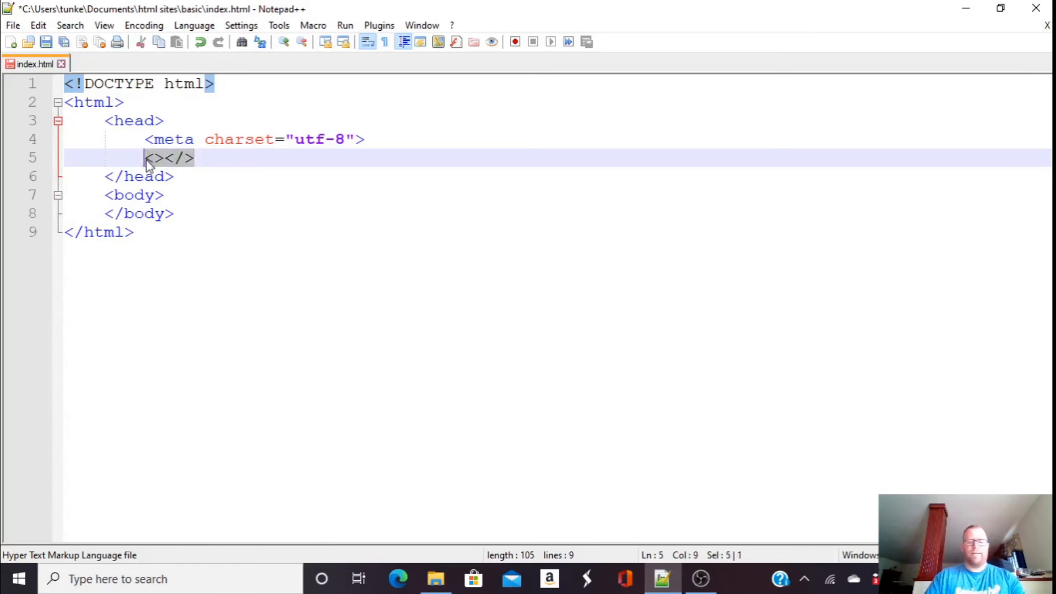
pyautogui.press('Delete')
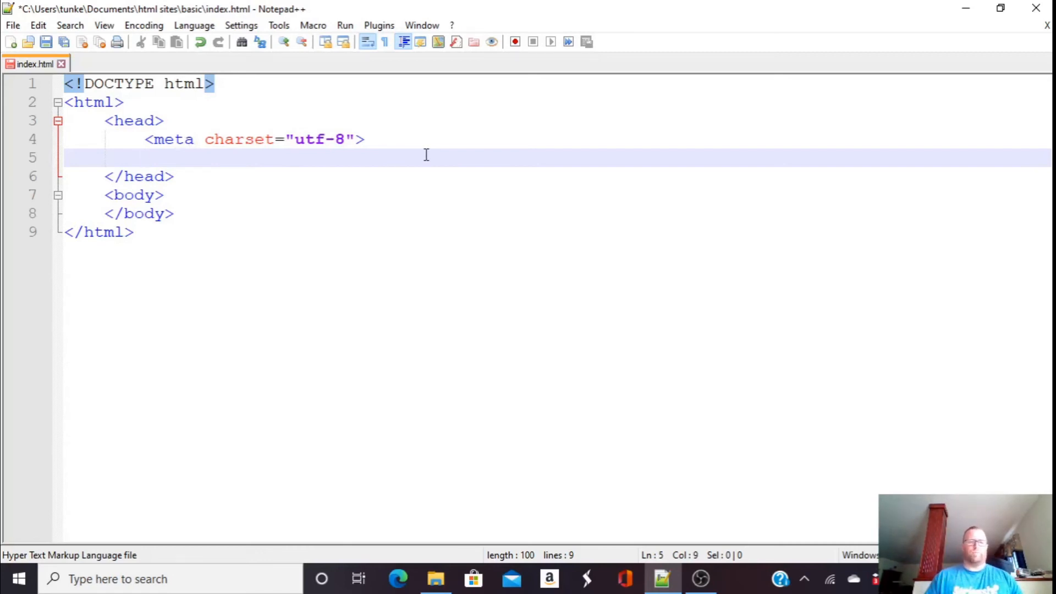
# Add <meta name="viewport" content="width=device-width, initial-scale=1.0"> below the charset meta.
pyautogui.write('<')
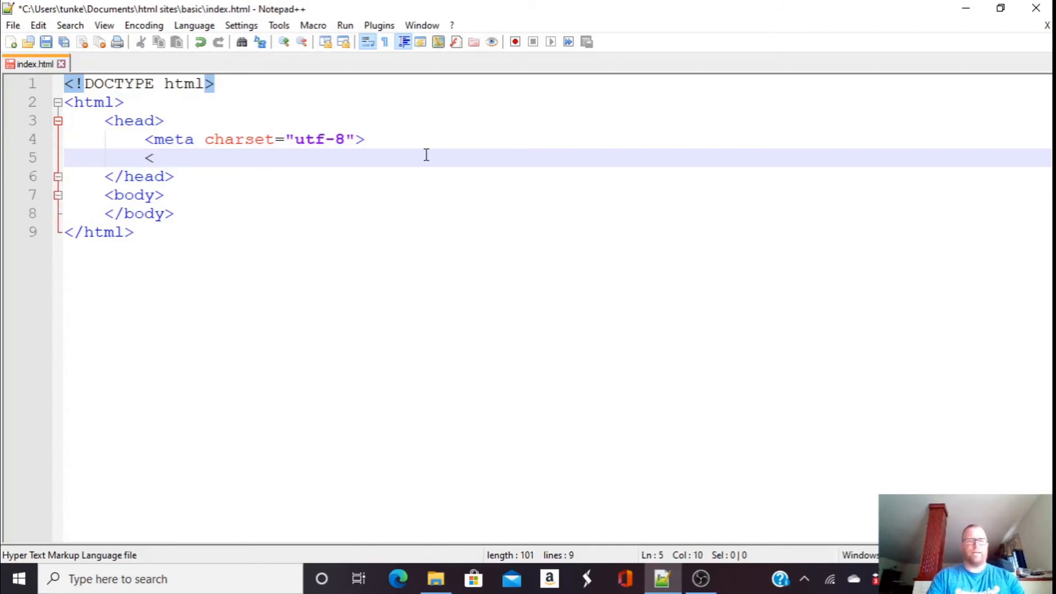
pyautogui.write('meta')
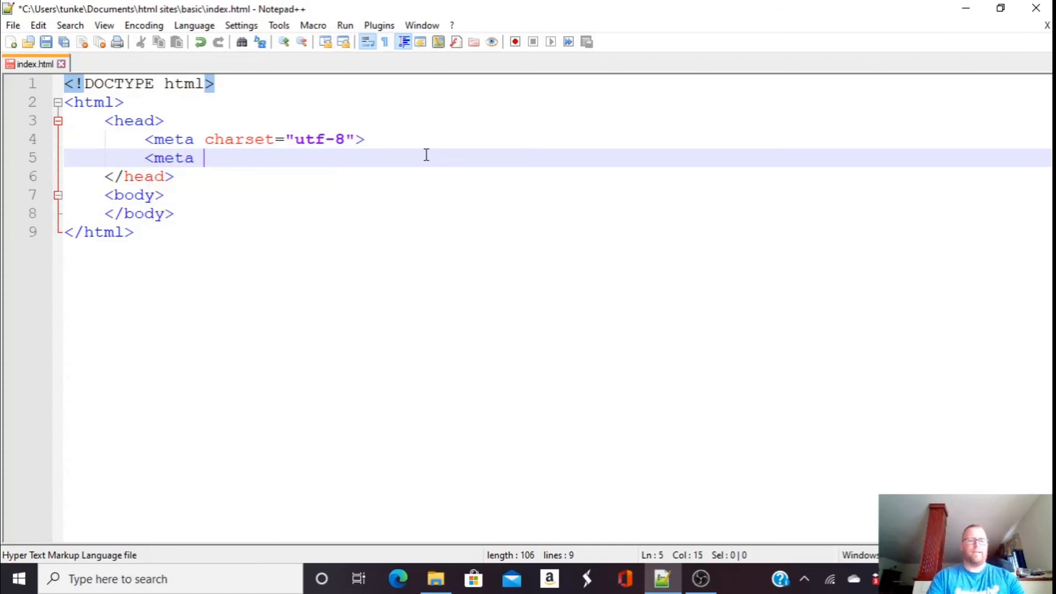
pyautogui.write('name="')
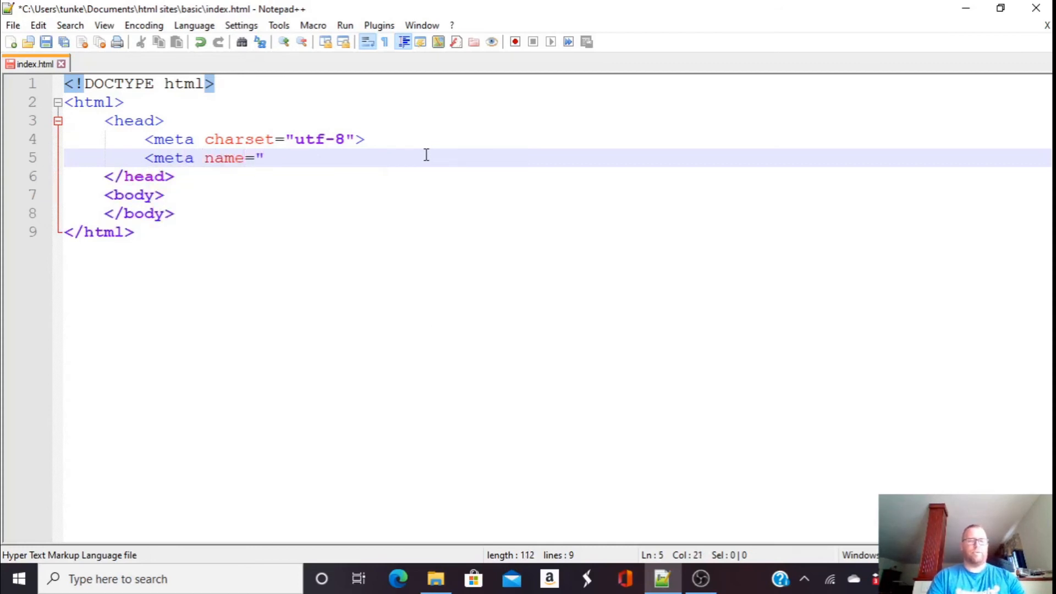
pyautogui.write('viewport')
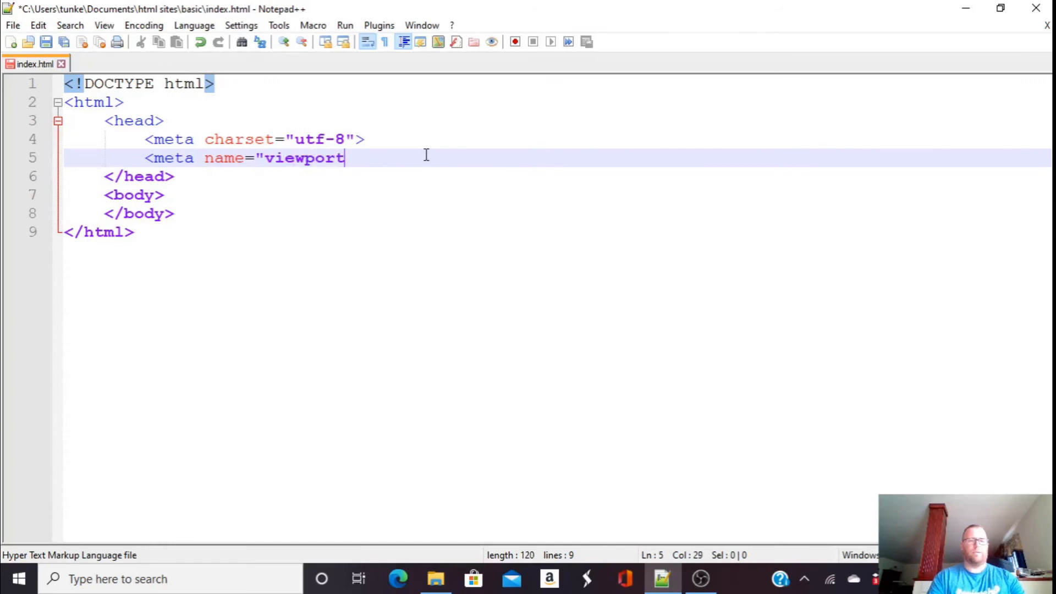
pyautogui.write('" content="width=')
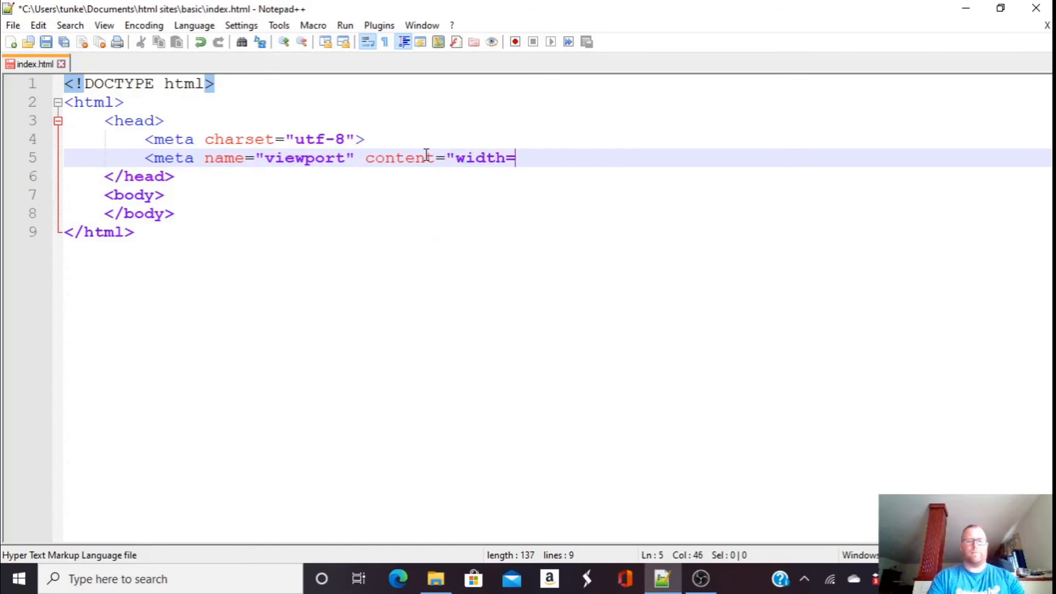
pyautogui.write('devi')
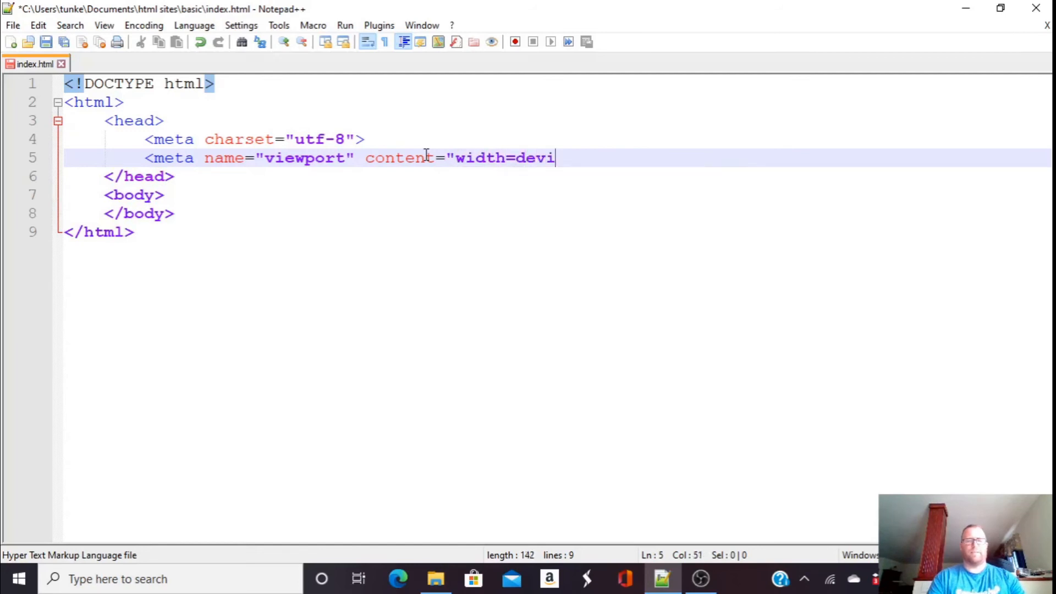
pyautogui.write('ce-width,')
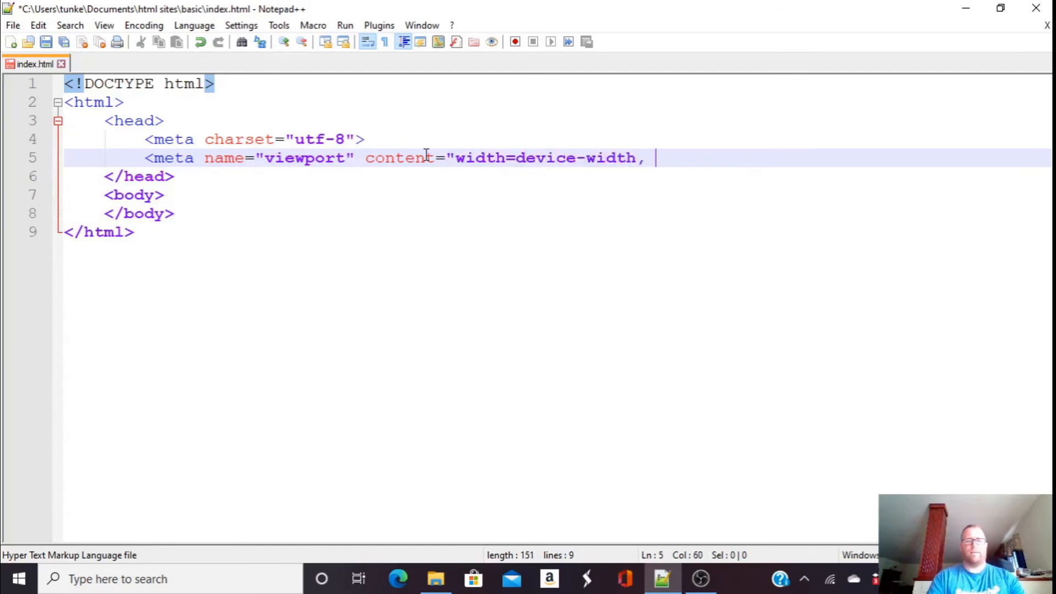
pyautogui.write('initial-')
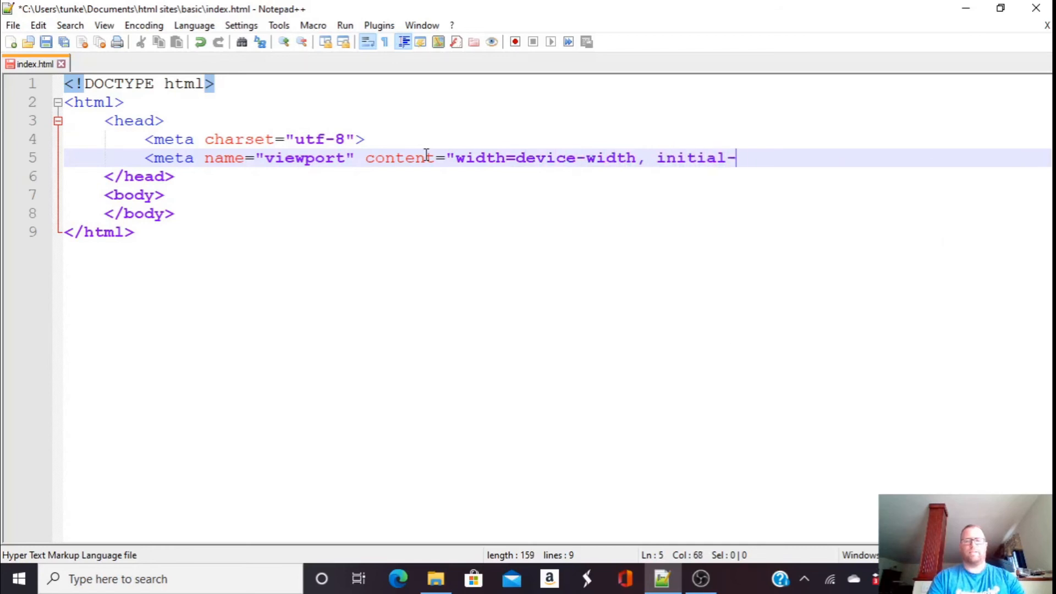
pyautogui.write('scale=1')
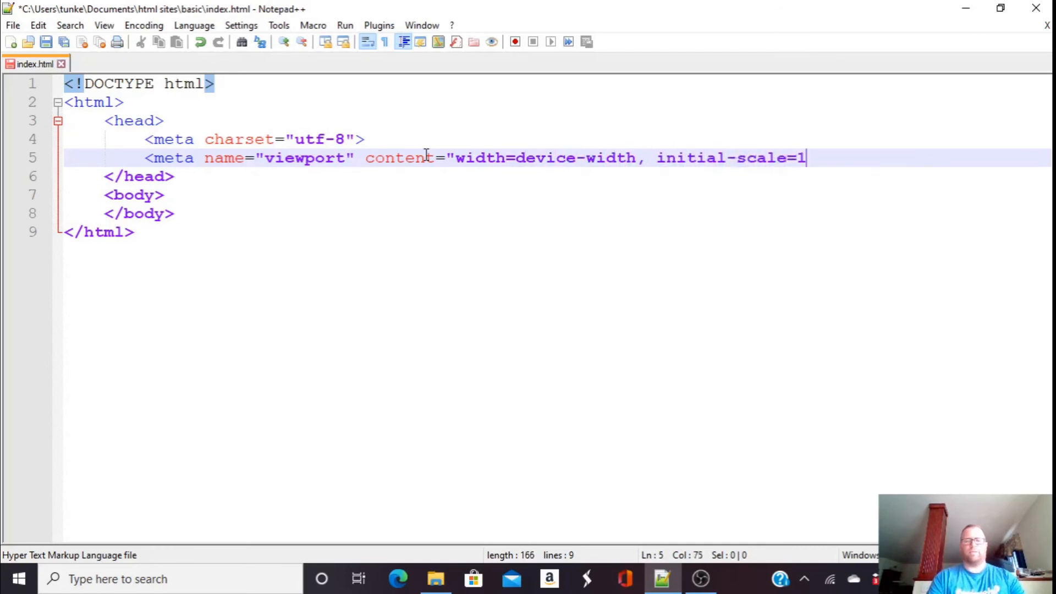
pyautogui.write('.0')
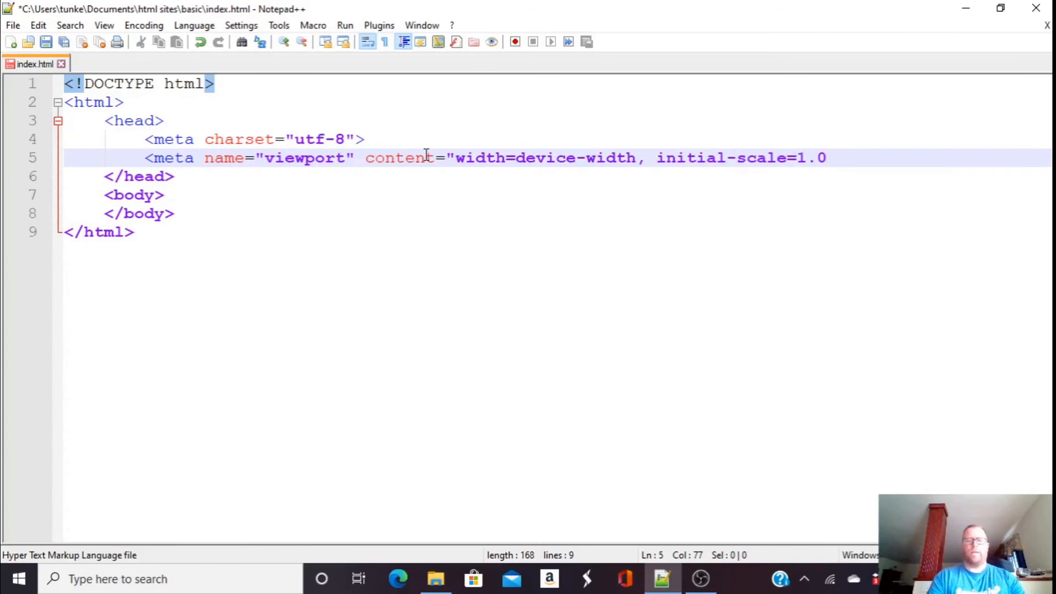
pyautogui.write('"')
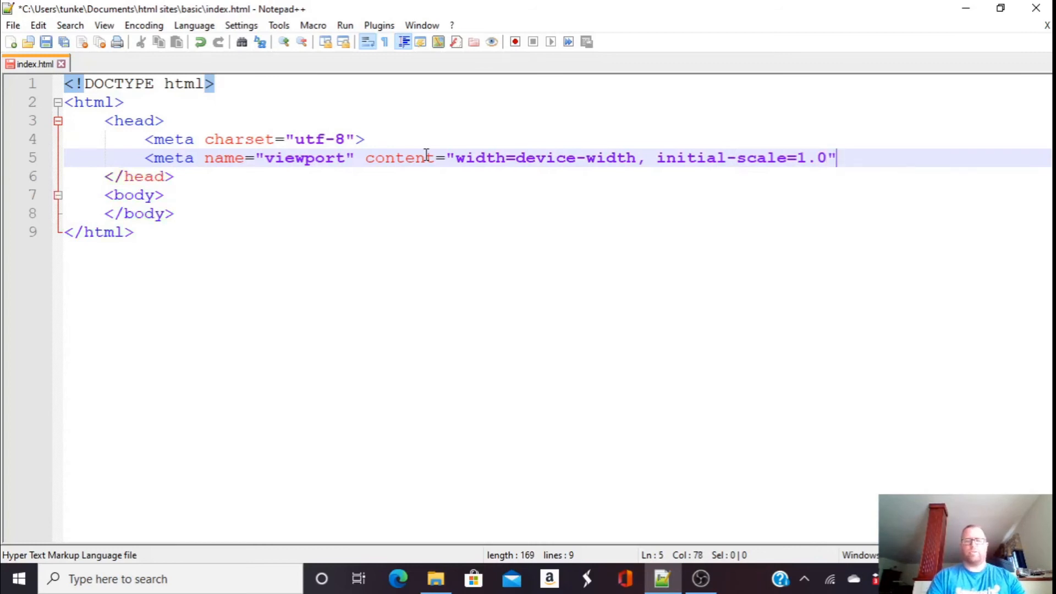
pyautogui.write('>')
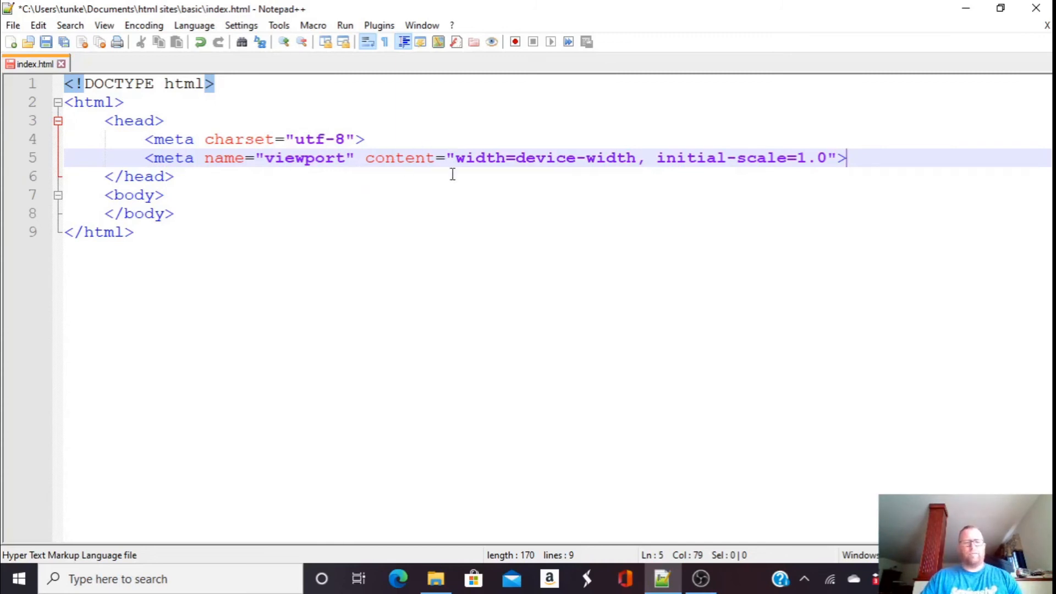
pyautogui.moveTo(884, 204)
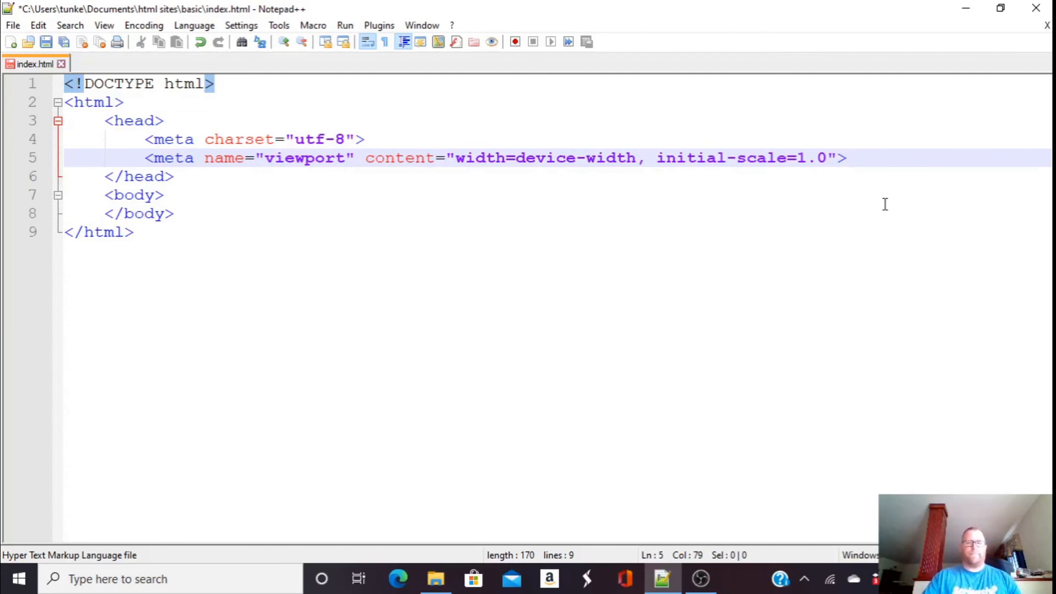
# Add <title>HOME | Basic HTML Website</title> below the viewport meta and save.
pyautogui.press('enter')
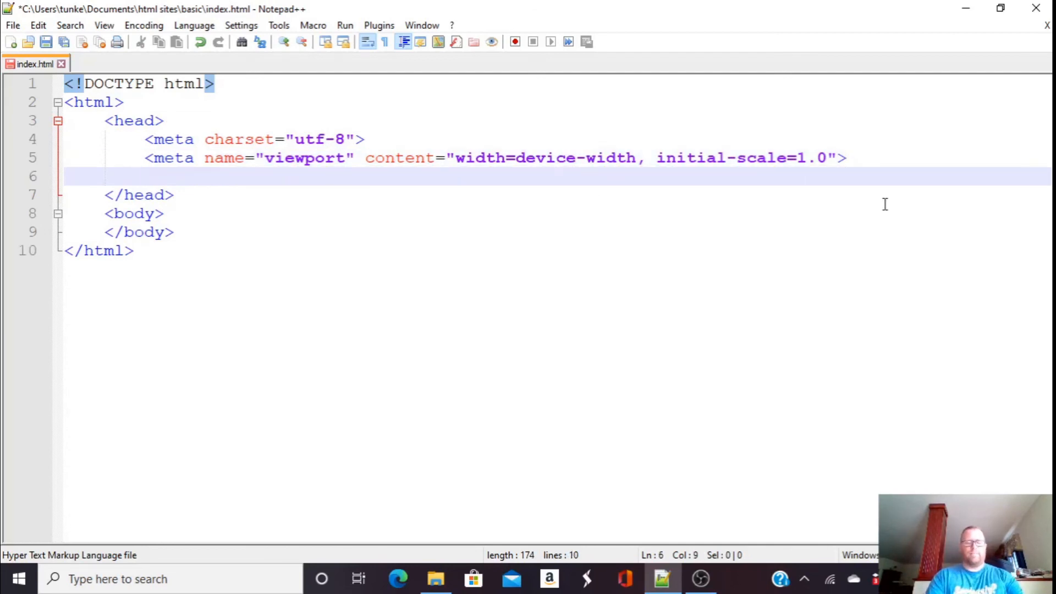
pyautogui.write('<title></title>')
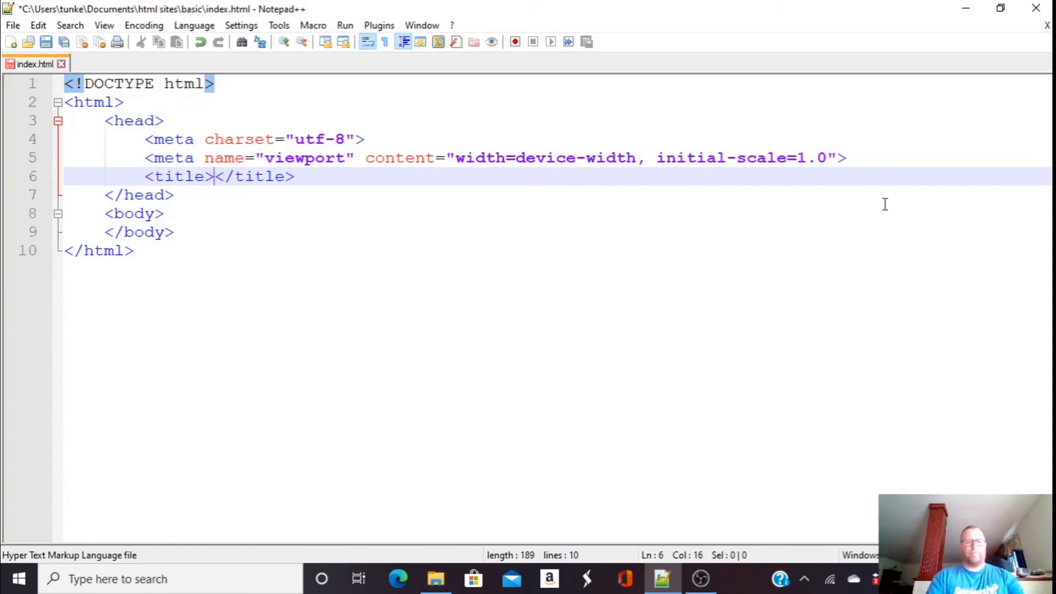
pyautogui.write('HO')
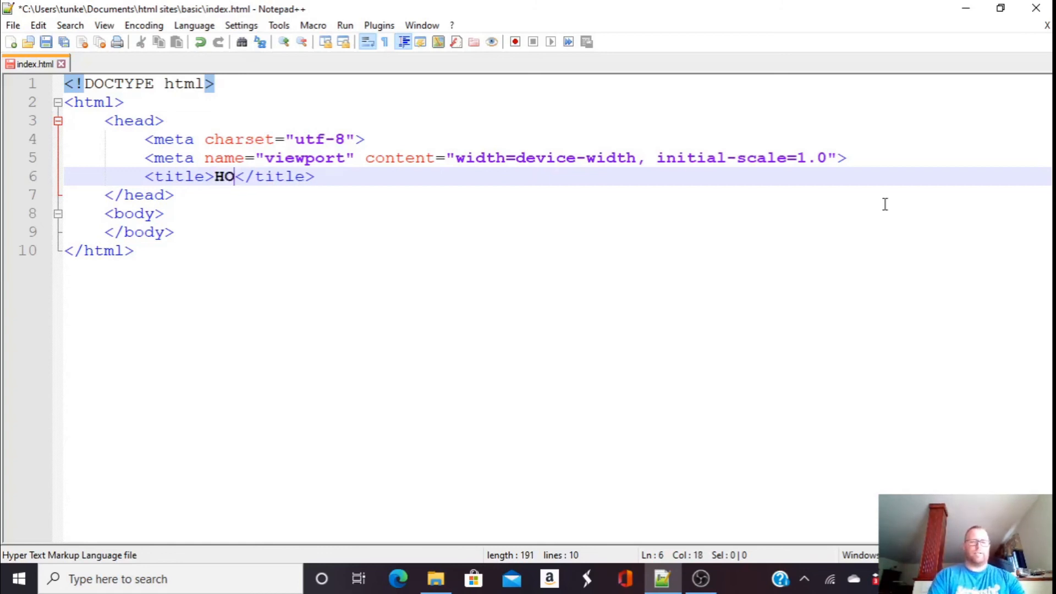
pyautogui.write('ME |')
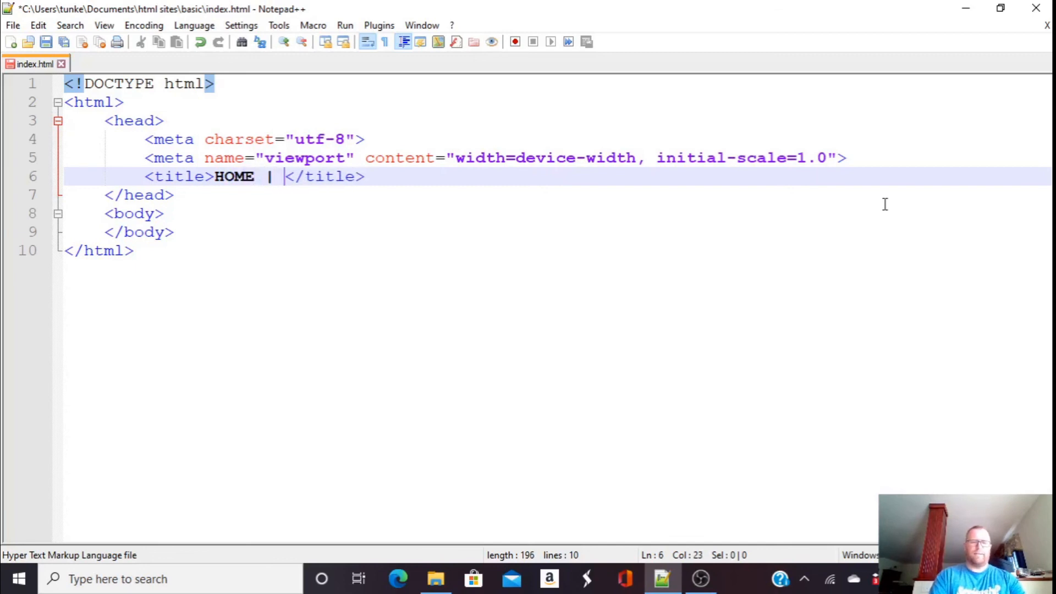
pyautogui.write('Basic')
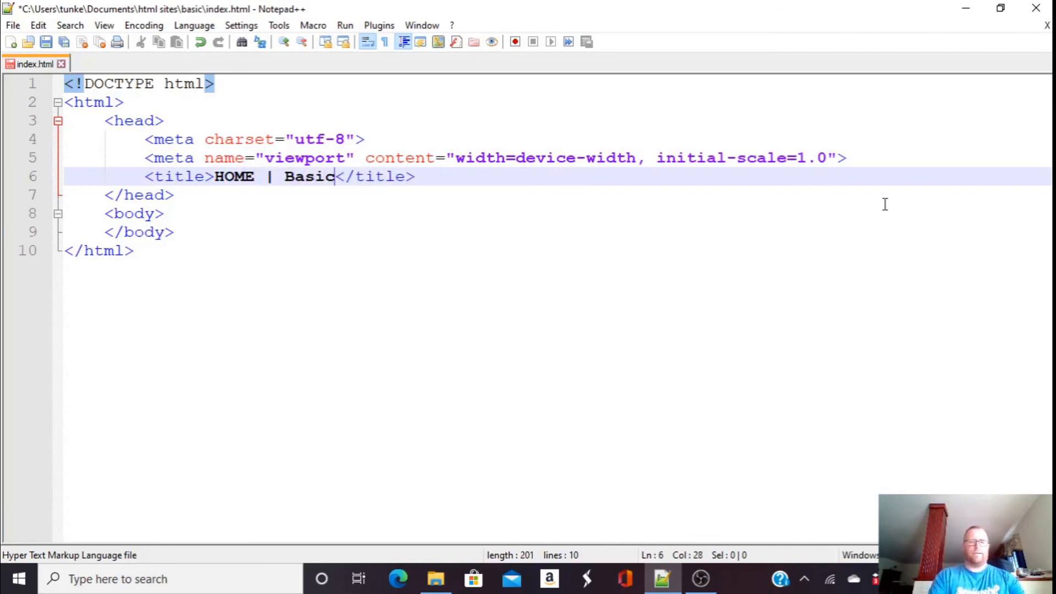
pyautogui.write('HTML')
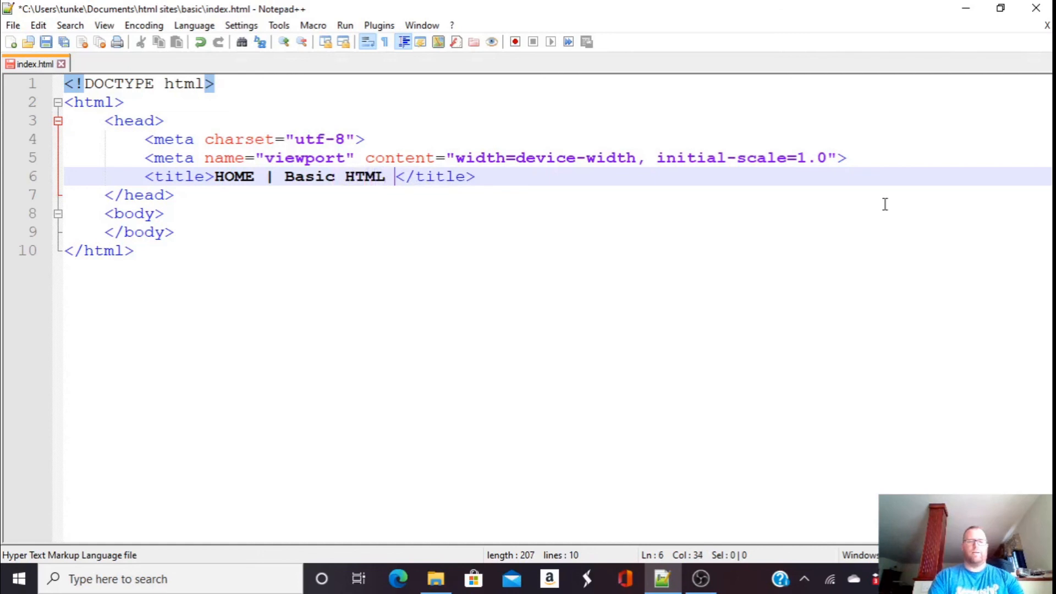
pyautogui.write('Website')
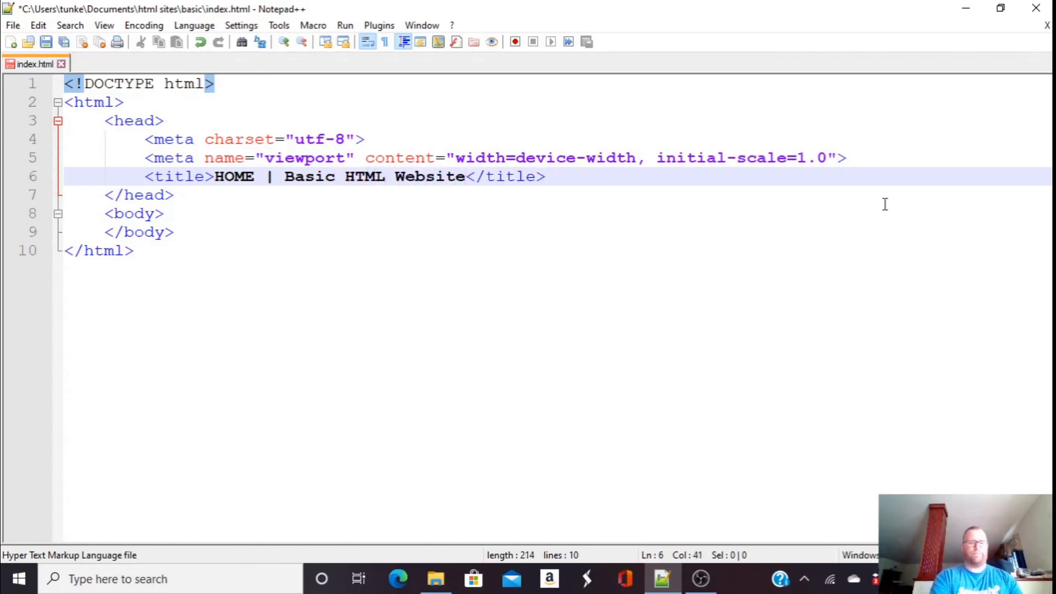
pyautogui.press('ctrl+s')
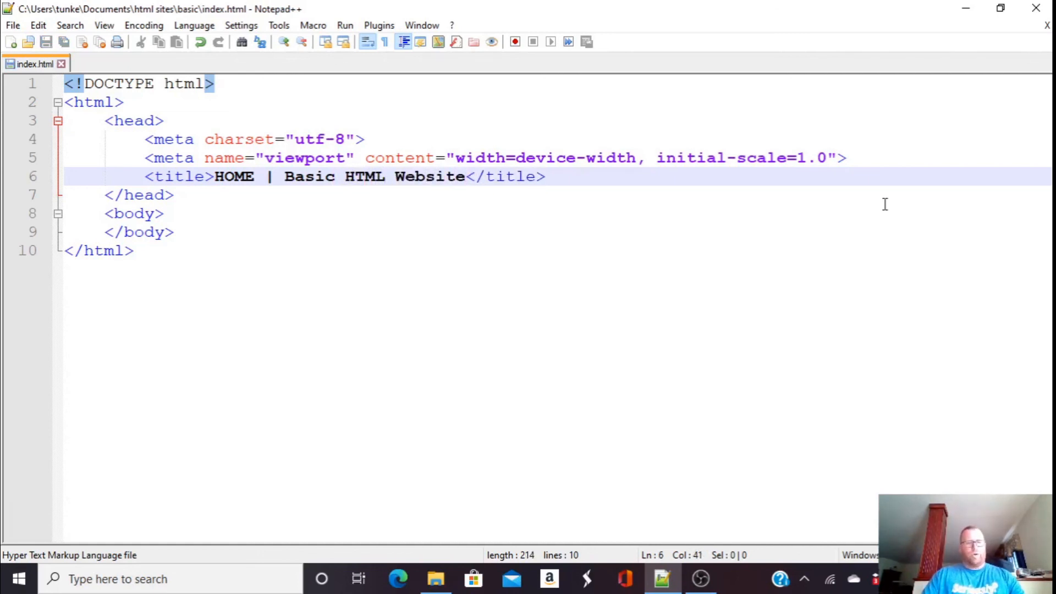
# Open a new blank indented line after the <body> opening tag.
pyautogui.click(464, 176)
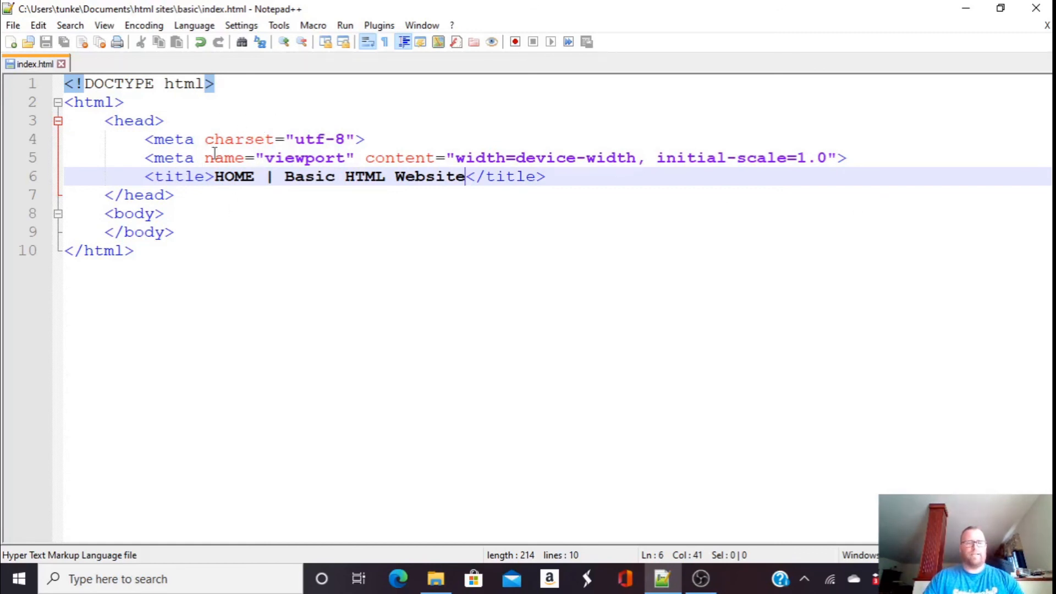
pyautogui.moveTo(292, 158)
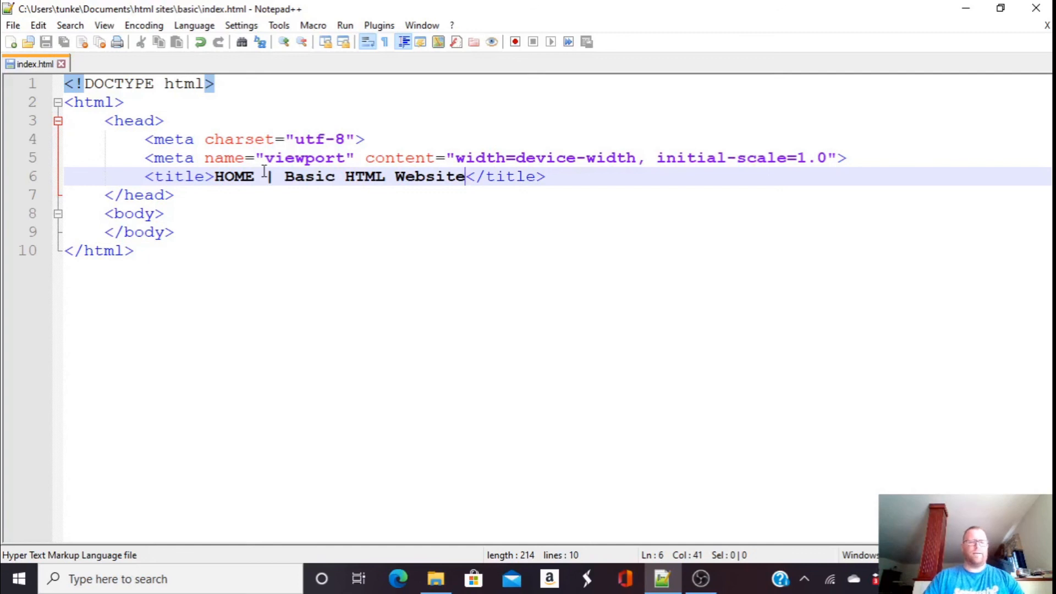
pyautogui.click(164, 213)
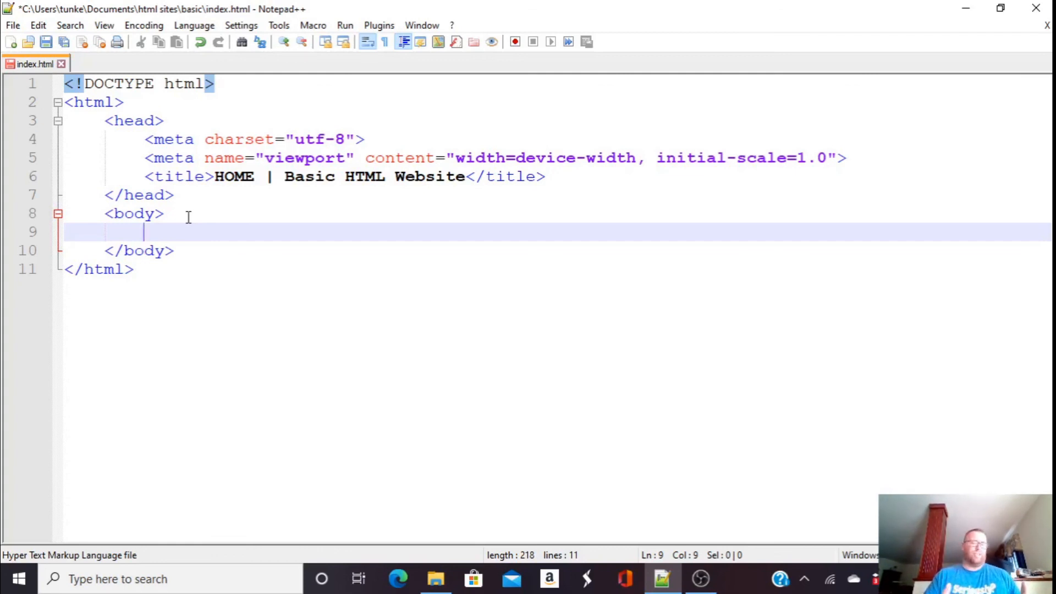
# Type Hello World! on the new body line.
pyautogui.write('Hel')
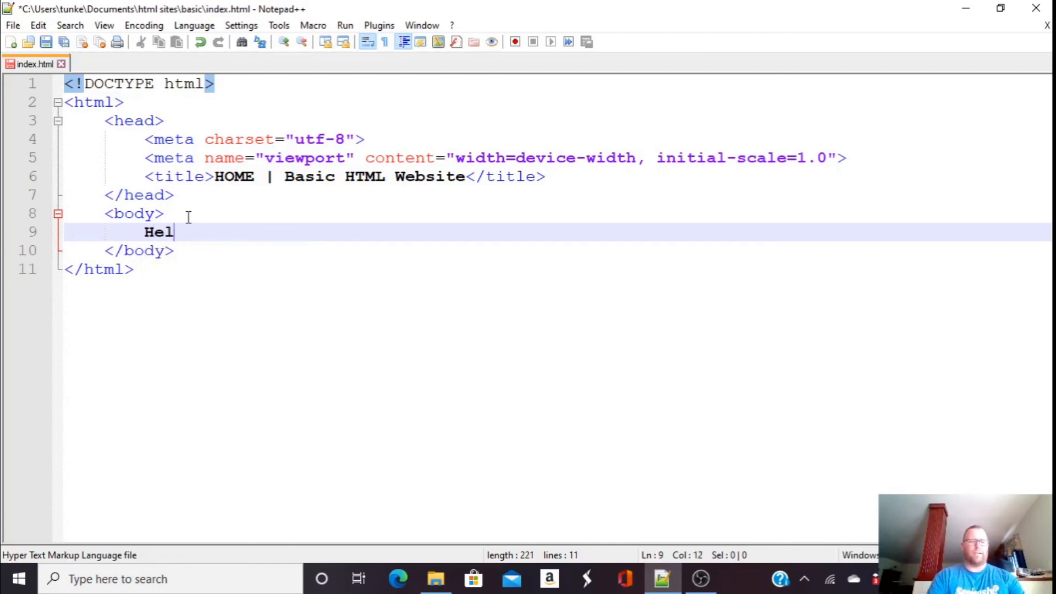
pyautogui.write('lo Wor')
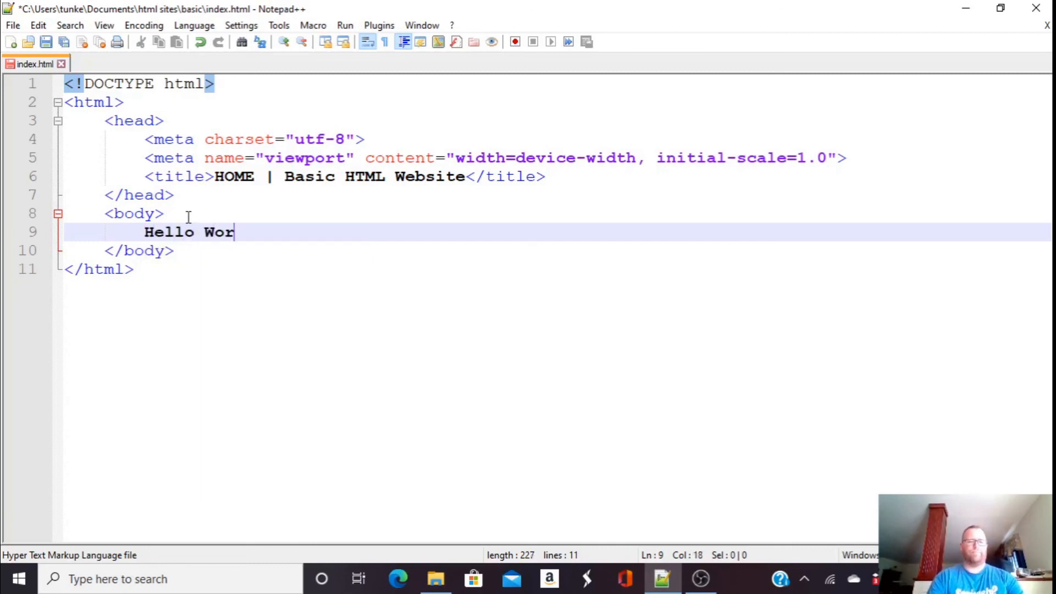
pyautogui.write('ld!')
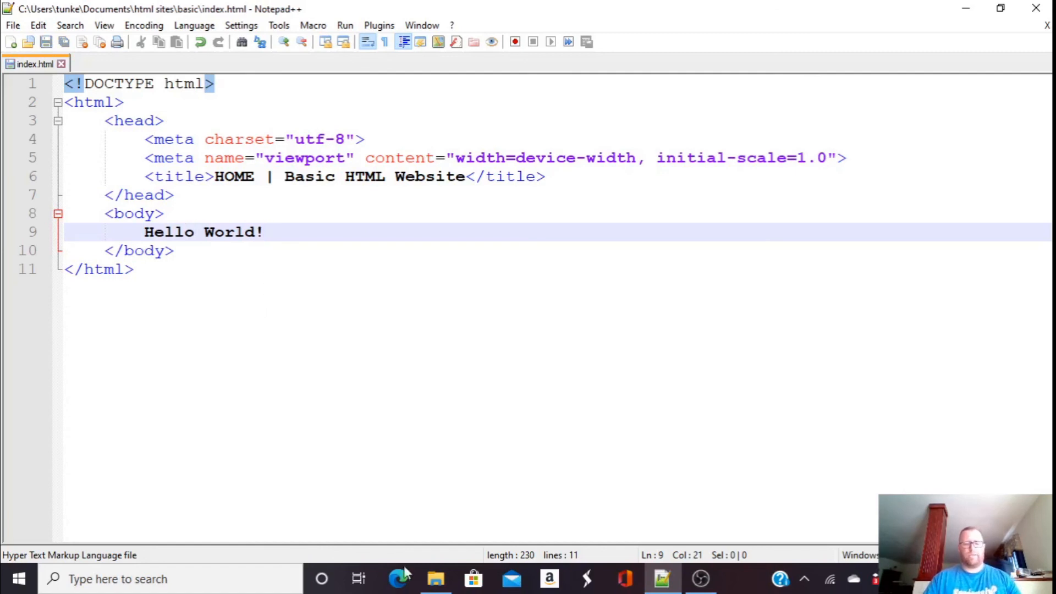
# Open index.html from html sites\basic in Microsoft Edge, showing Hello World!
pyautogui.click(435, 579)
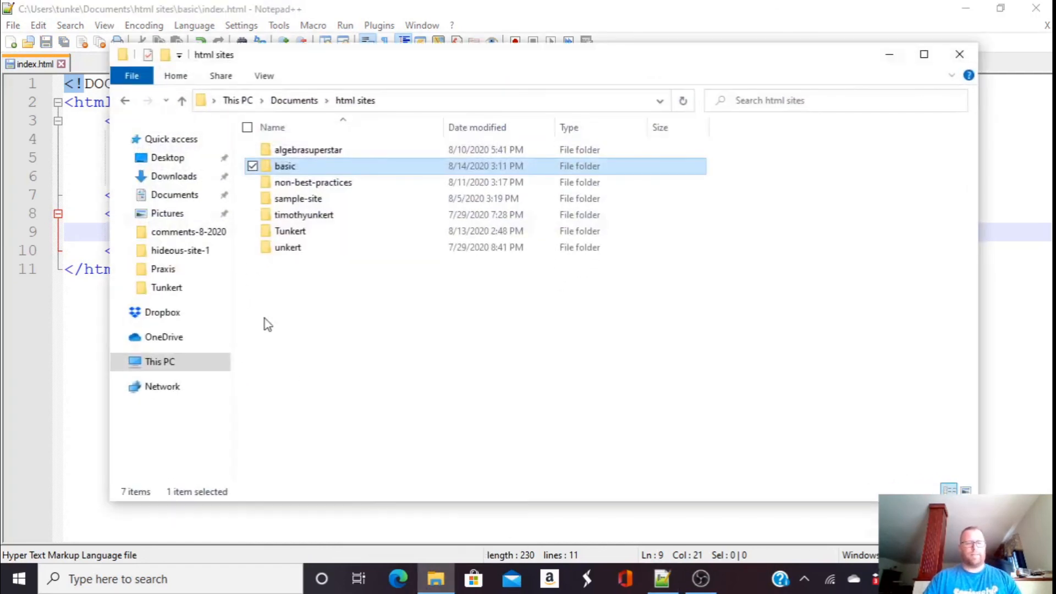
pyautogui.moveTo(362, 175)
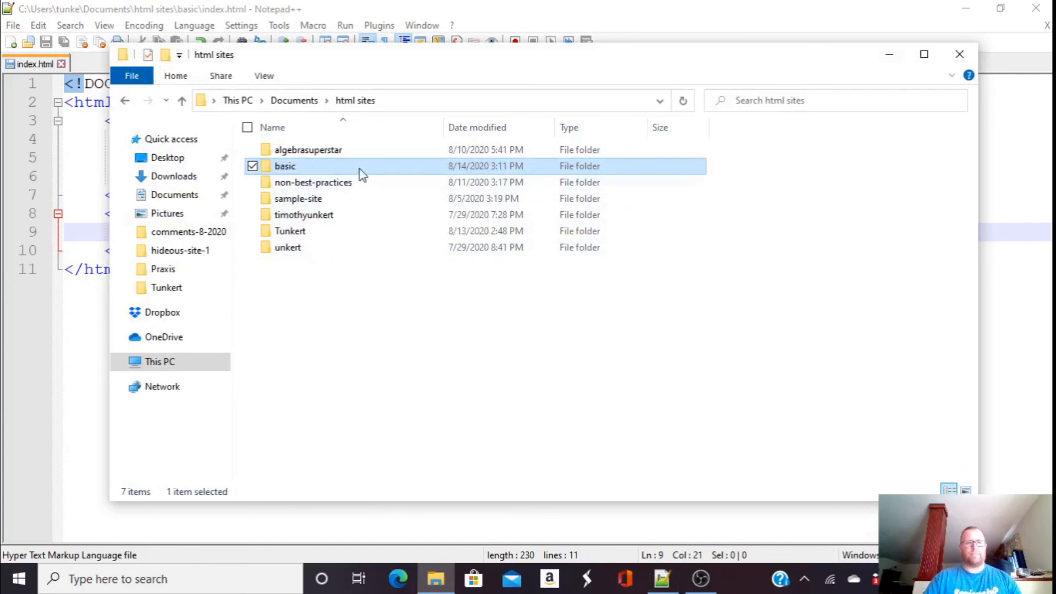
pyautogui.doubleClick(285, 166)
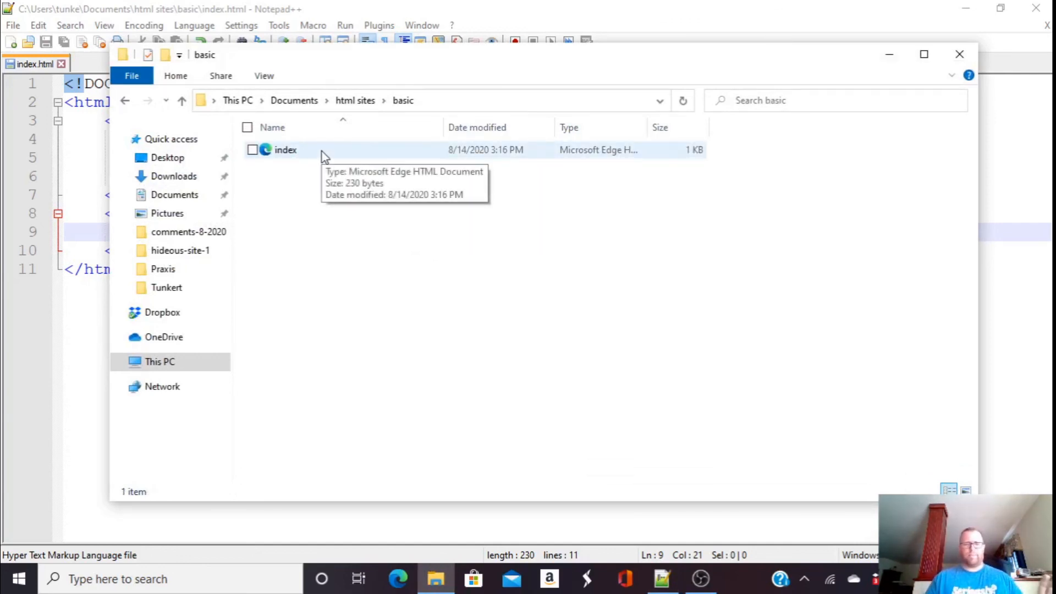
pyautogui.click(285, 149)
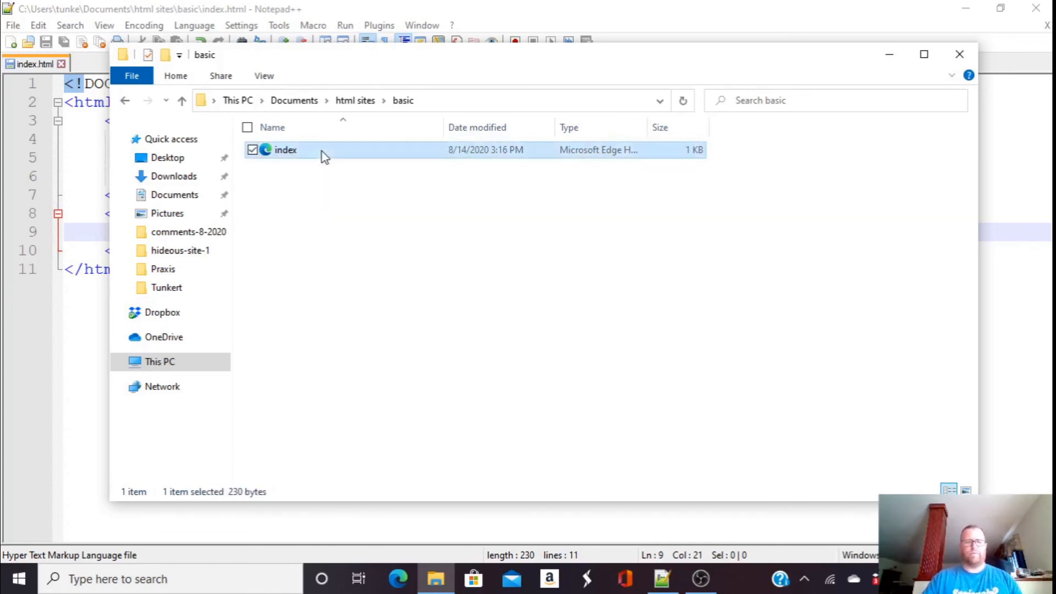
pyautogui.rightClick(285, 149)
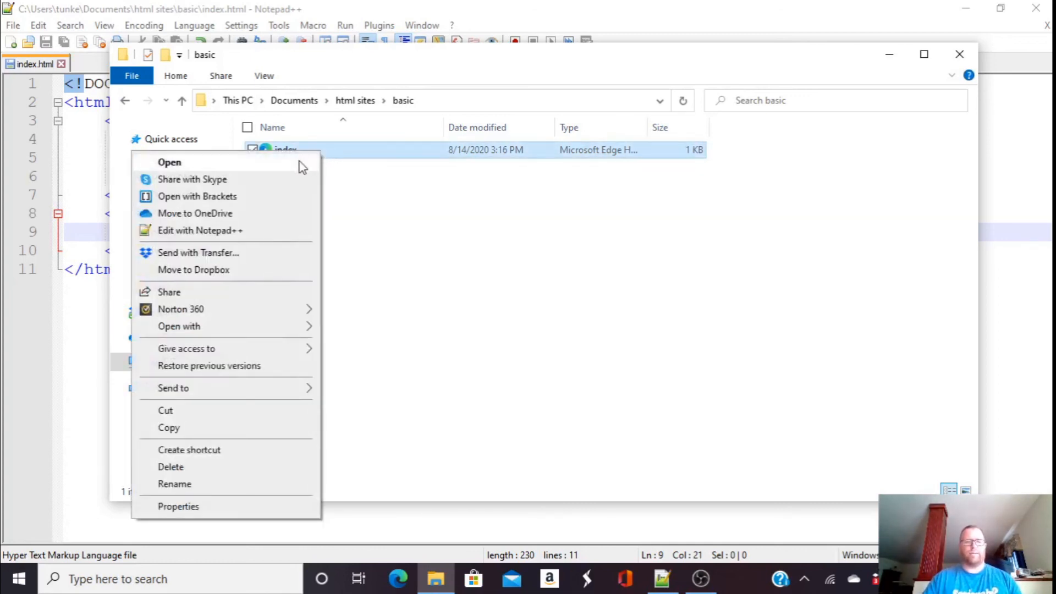
pyautogui.click(169, 161)
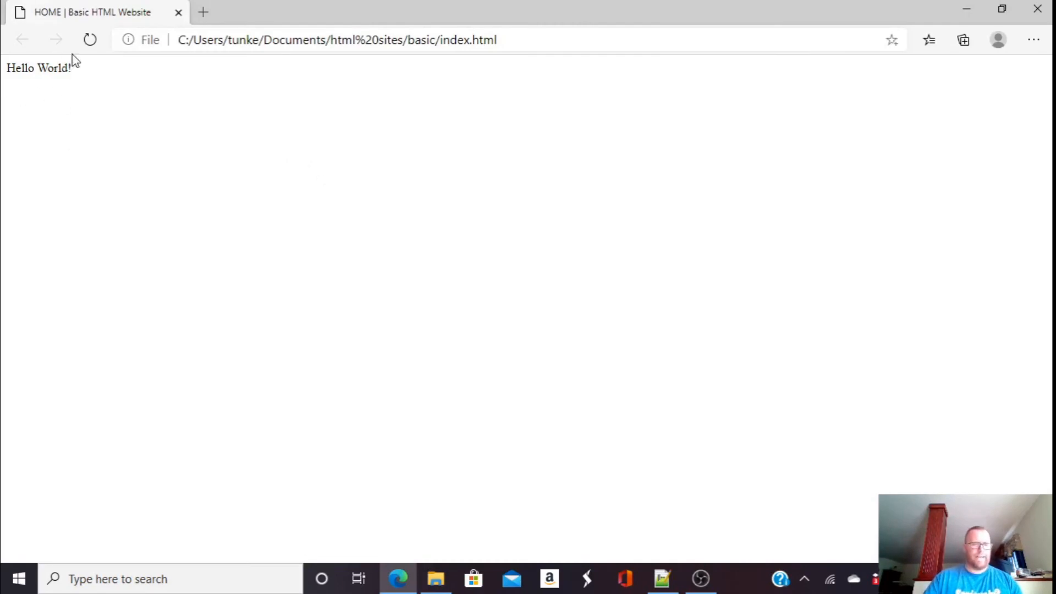
pyautogui.moveTo(182, 177)
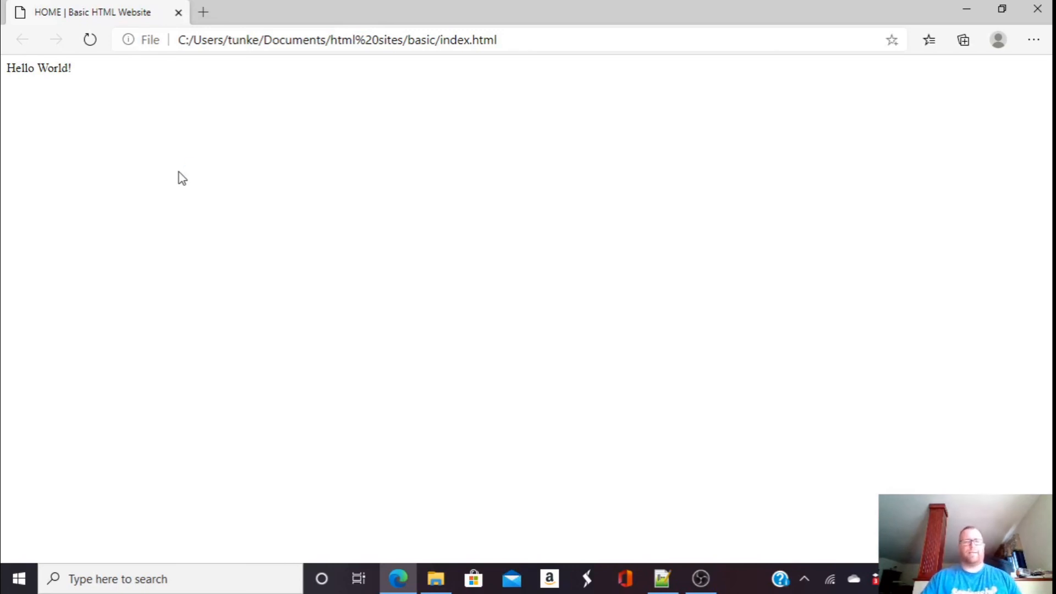